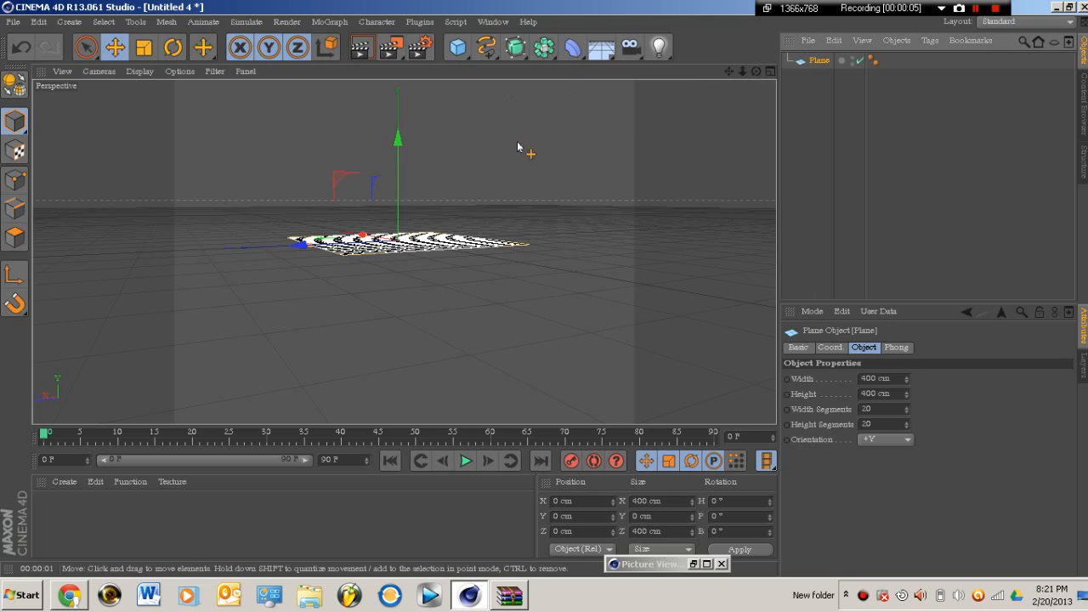
{"action": "mouse_move", "coordinate": [165, 37]}
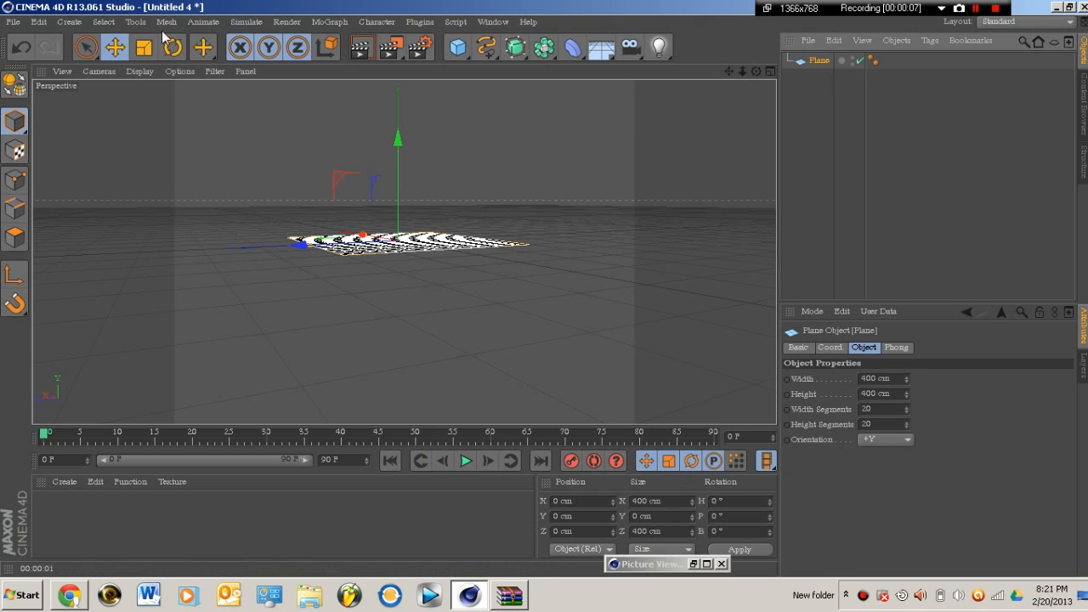
Rotate the plane 90° with the Rotate tool so it stands upright
{"action": "left_click", "coordinate": [172, 48]}
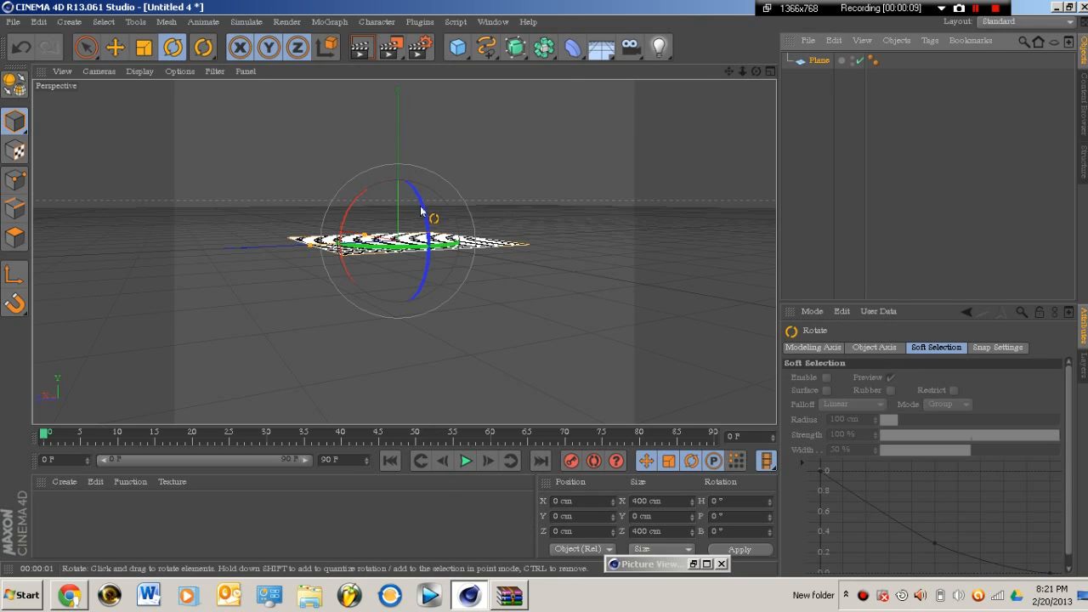
{"action": "left_click_drag", "start_coordinate": [422, 211], "coordinate": [442, 292]}
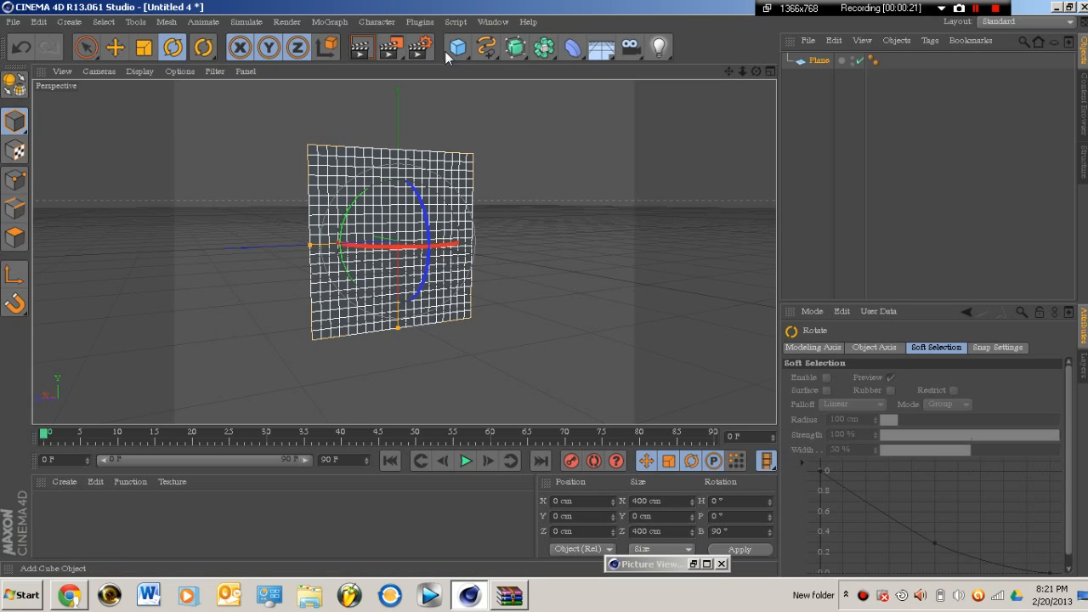
Choose an object from the primitive objects menu
{"action": "left_click", "coordinate": [457, 48]}
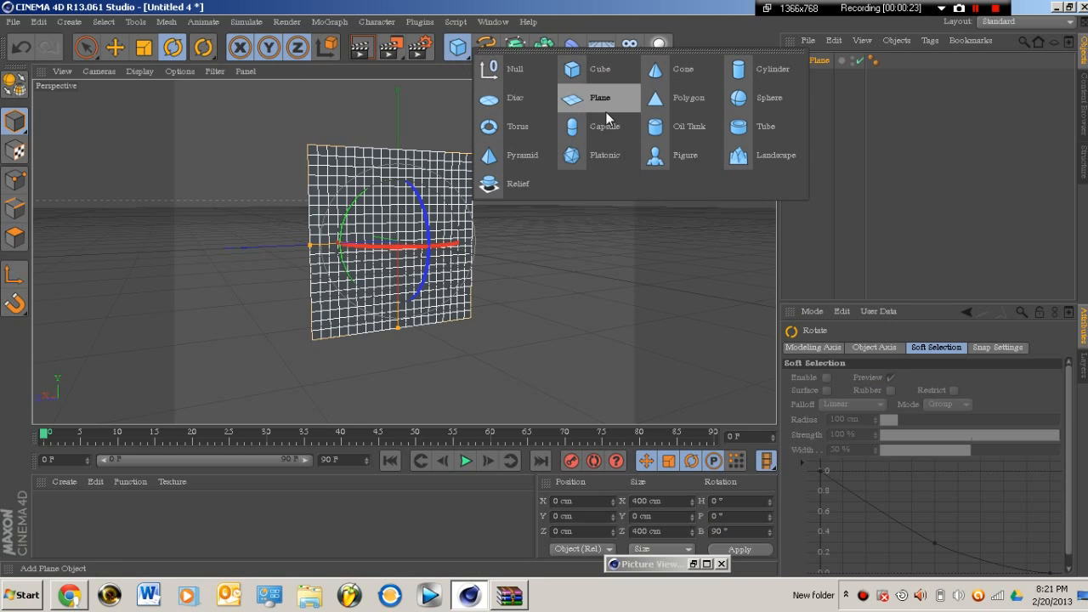
{"action": "left_click", "coordinate": [600, 97]}
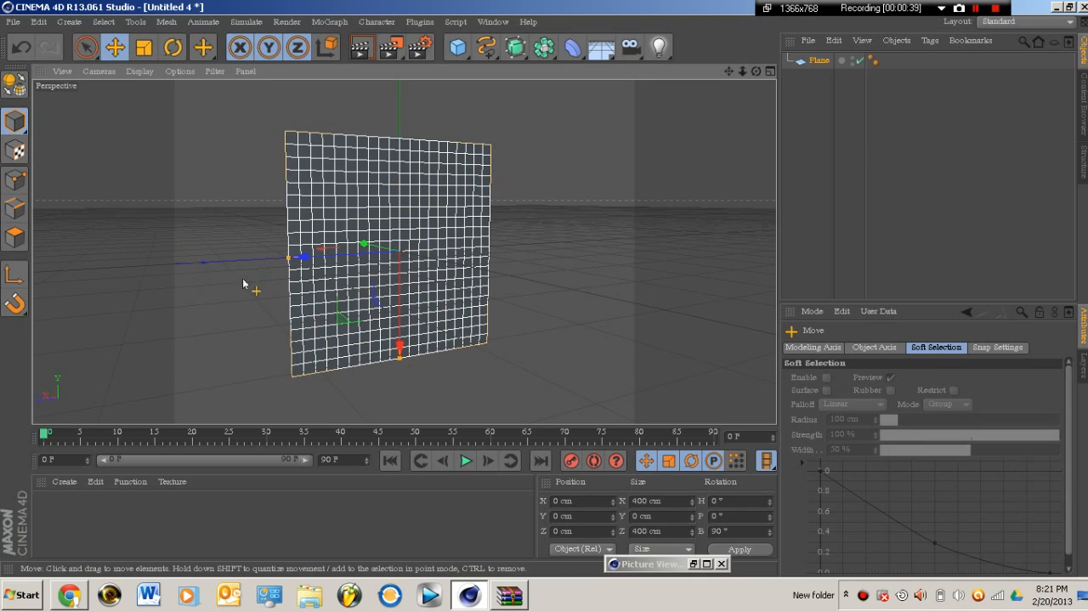
Create a new material in the Material Manager and bring up its editor
{"action": "left_click", "coordinate": [65, 483]}
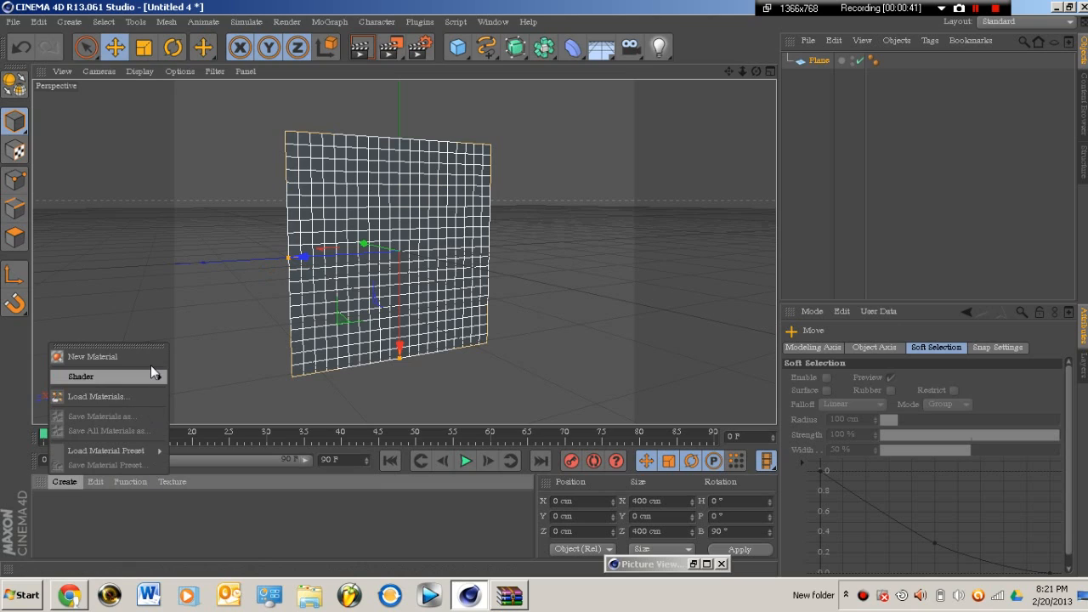
{"action": "left_click", "coordinate": [92, 357]}
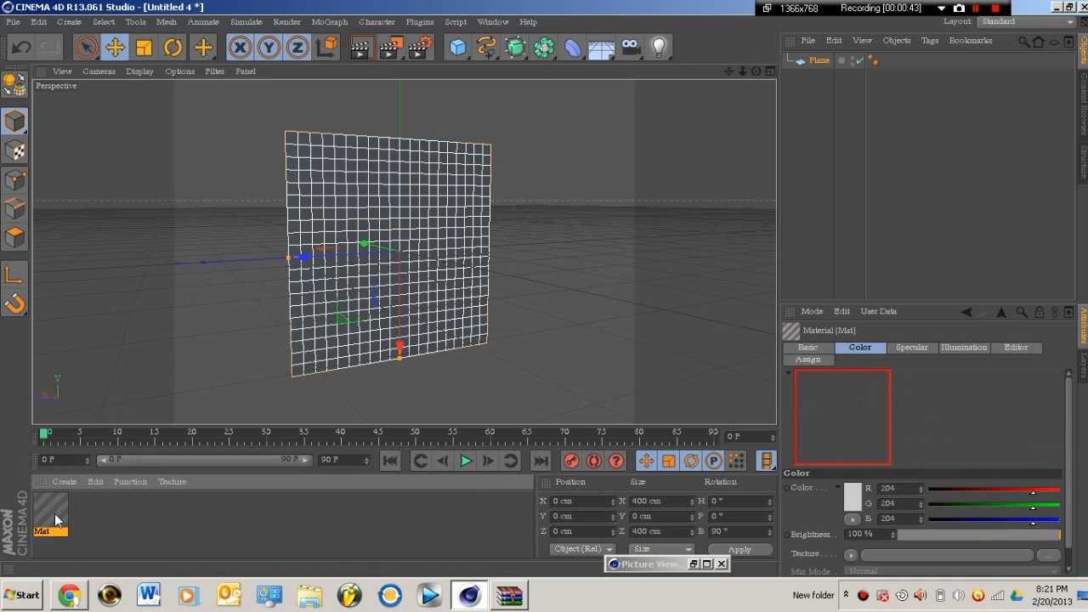
{"action": "double_click", "coordinate": [48, 510]}
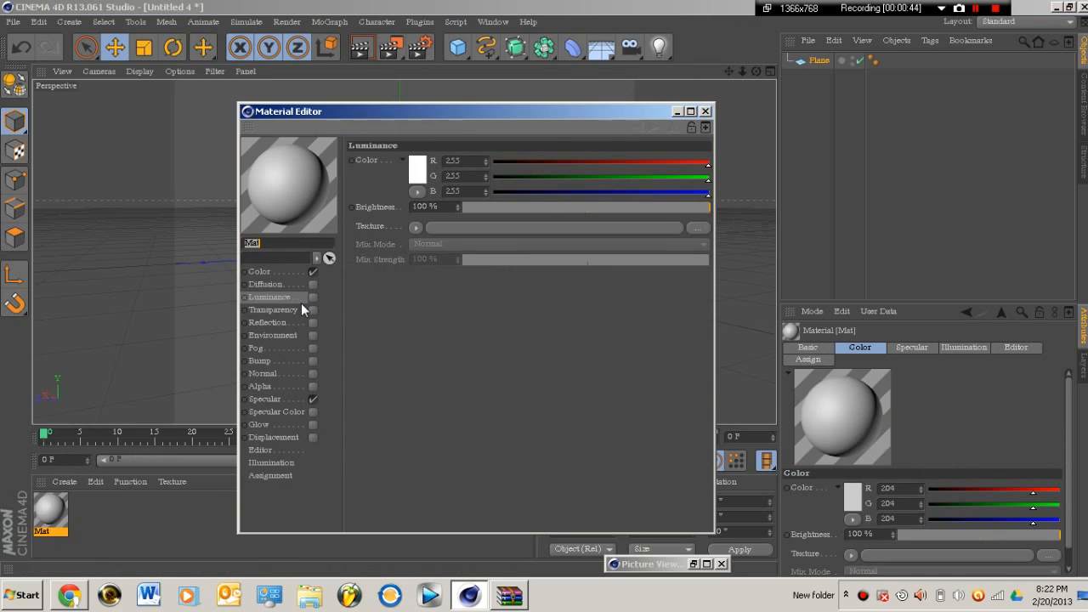
Set the Color channel to black and load a Starfield texture into it
{"action": "left_click", "coordinate": [259, 272]}
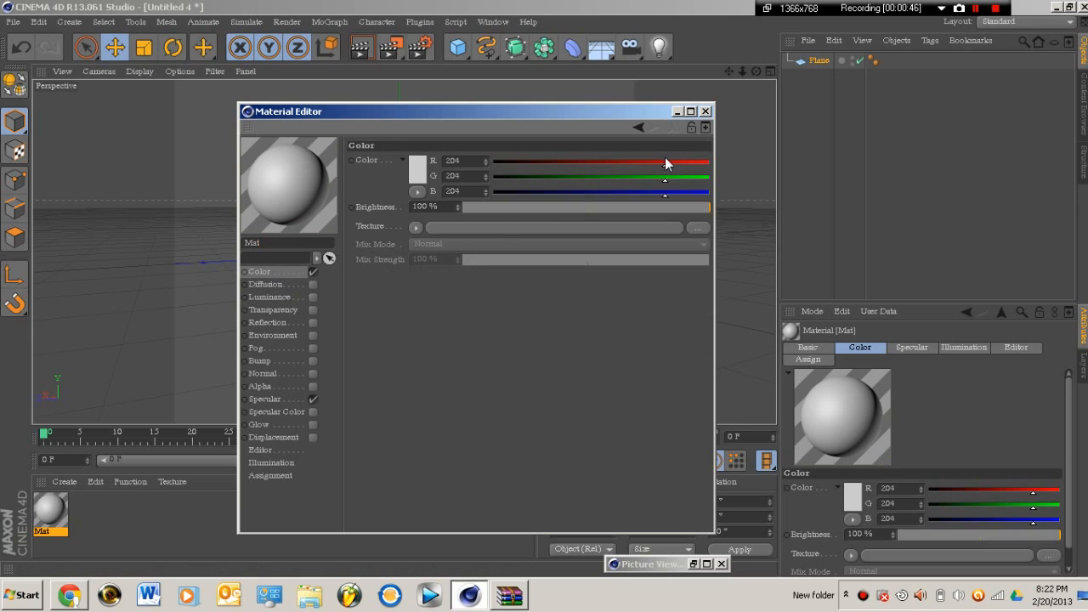
{"action": "left_click_drag", "start_coordinate": [667, 162], "coordinate": [519, 162]}
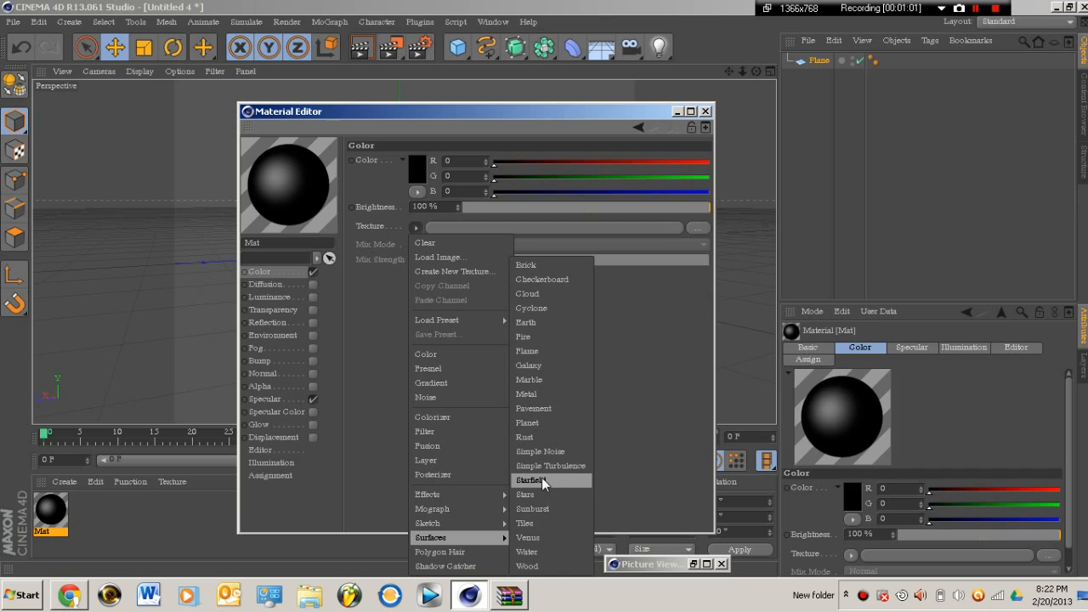
{"action": "left_click", "coordinate": [532, 480]}
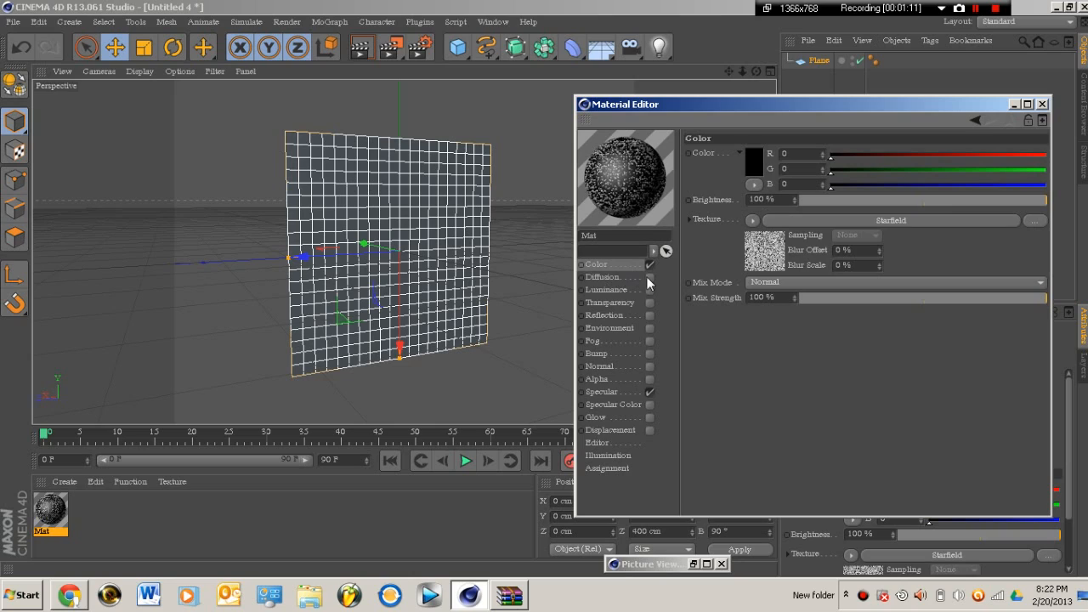
Enable Luminance with a Starfield shader and show the shader's settings
{"action": "left_click", "coordinate": [605, 289]}
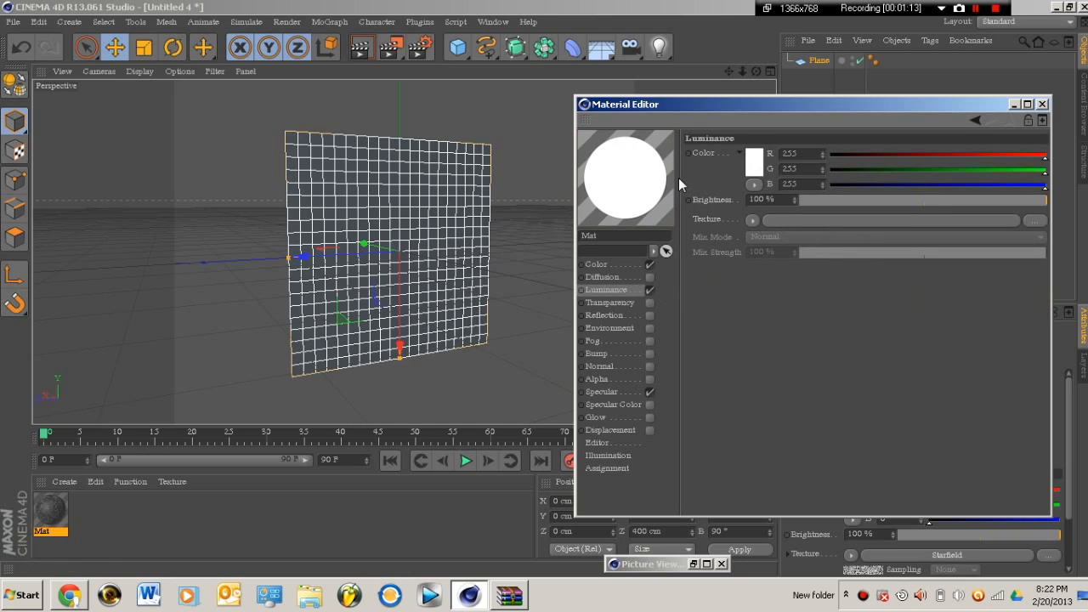
{"action": "left_click", "coordinate": [751, 221]}
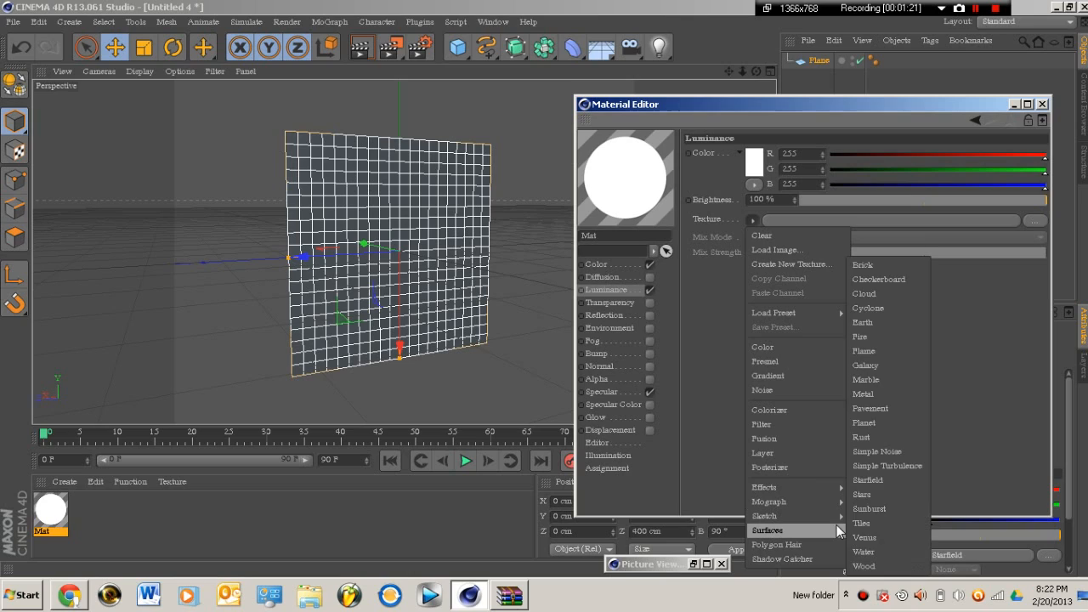
{"action": "left_click", "coordinate": [867, 479]}
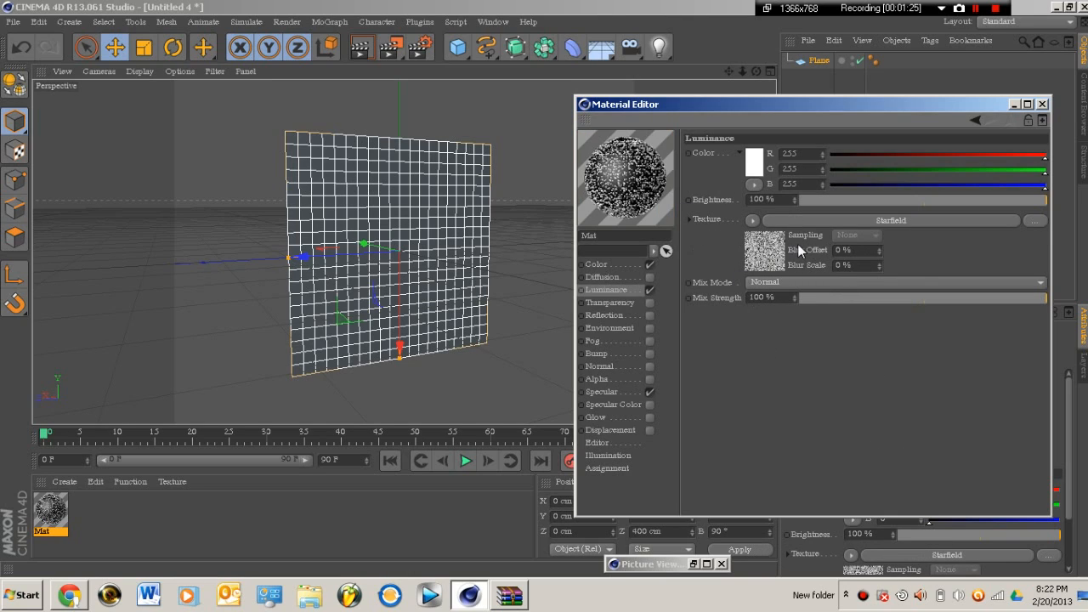
{"action": "mouse_move", "coordinate": [780, 270]}
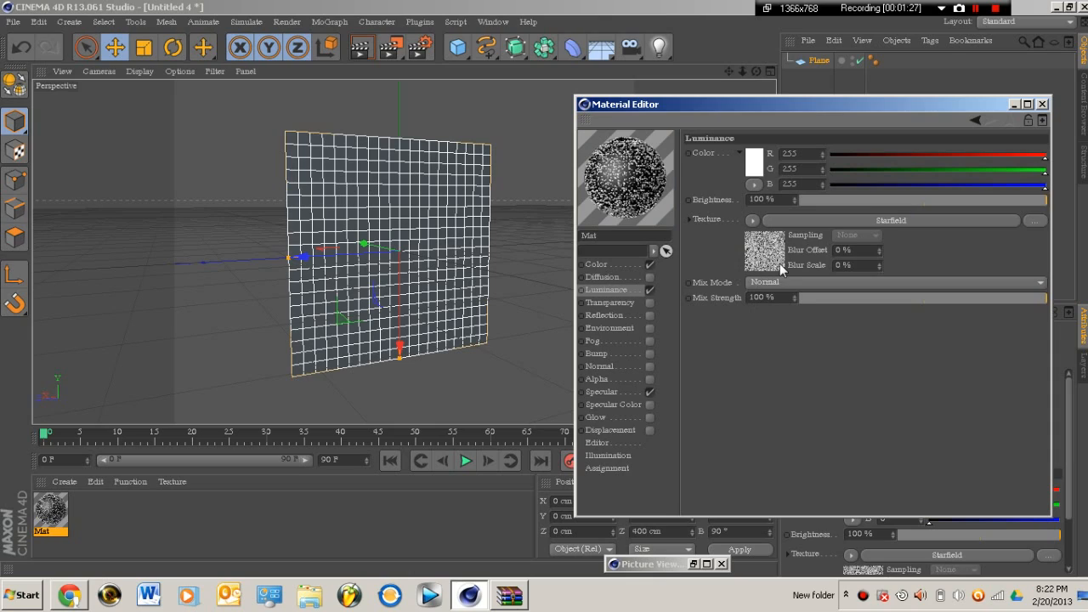
{"action": "left_click", "coordinate": [763, 250]}
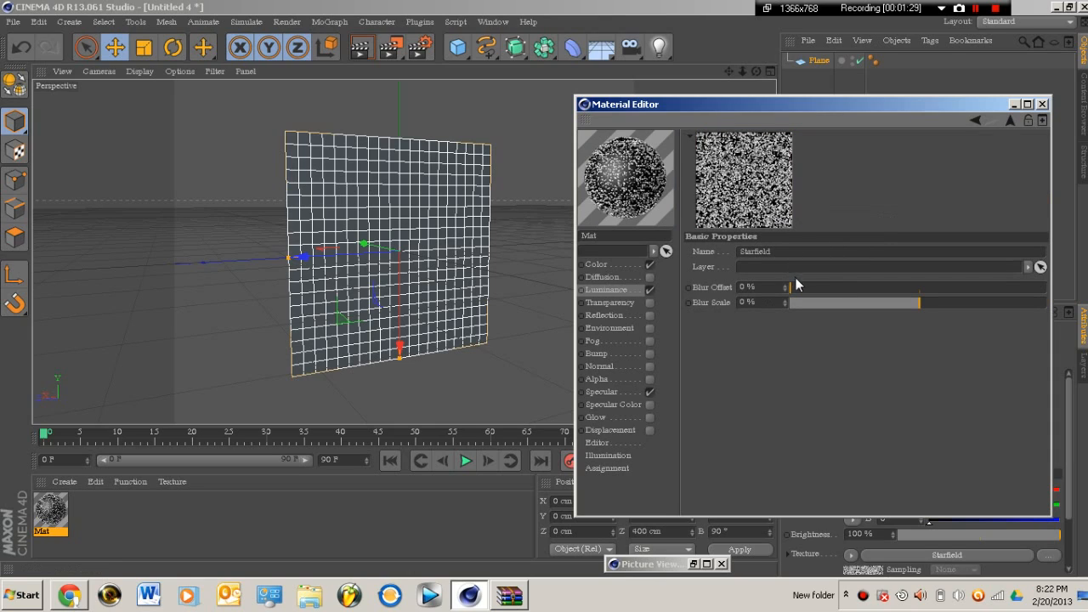
{"action": "mouse_move", "coordinate": [835, 279]}
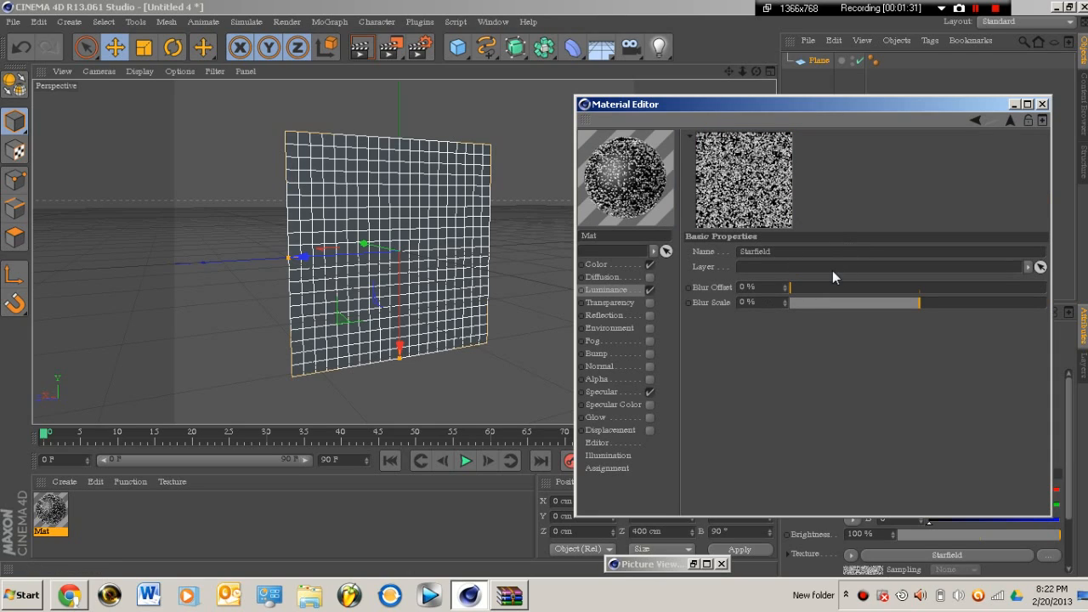
Experiment with the Starfield blur offset and blur scale, returning offset to 0%
{"action": "left_click_drag", "start_coordinate": [791, 285], "coordinate": [860, 286]}
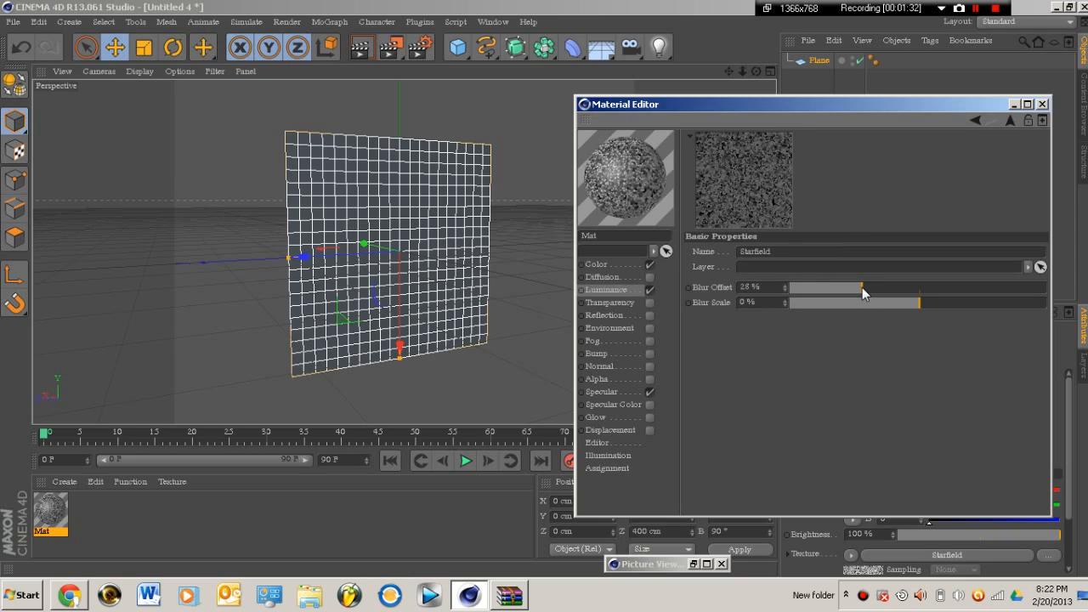
{"action": "mouse_move", "coordinate": [744, 207]}
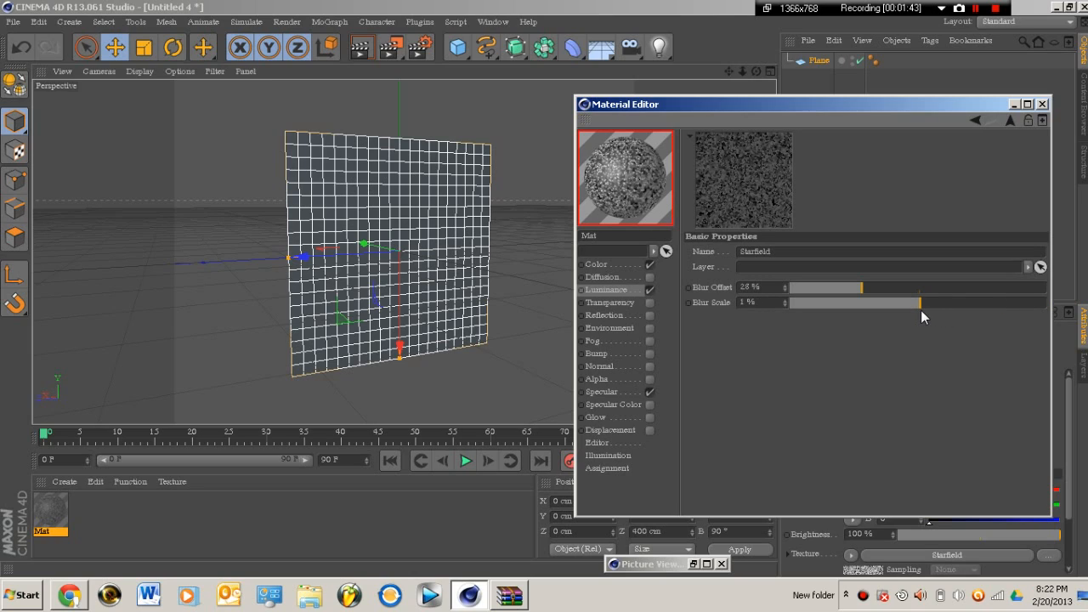
{"action": "left_click_drag", "start_coordinate": [858, 286], "coordinate": [1020, 286]}
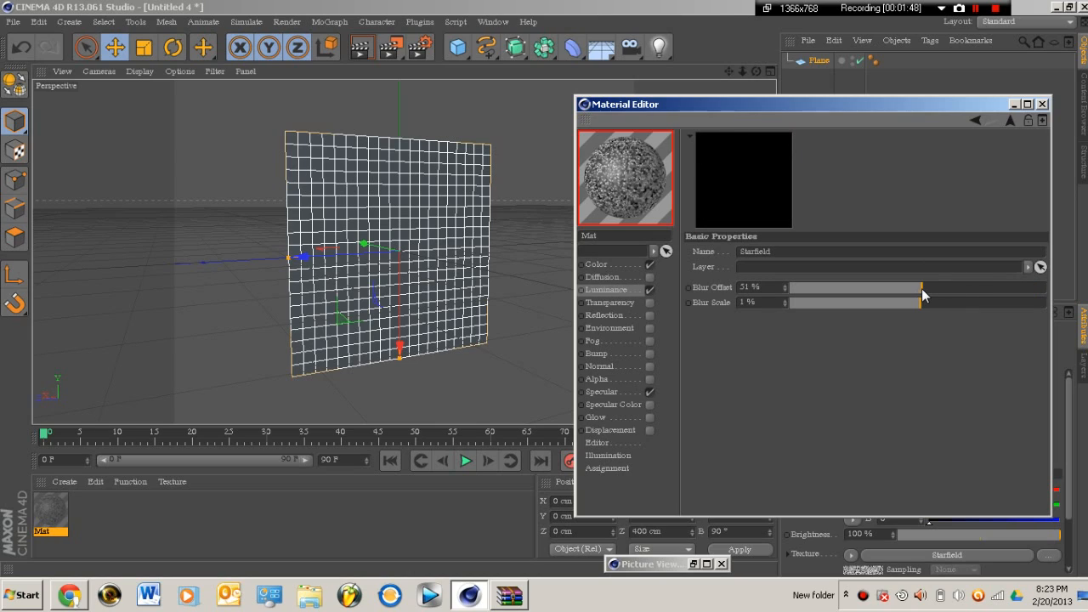
{"action": "left_click_drag", "start_coordinate": [921, 287], "coordinate": [933, 287]}
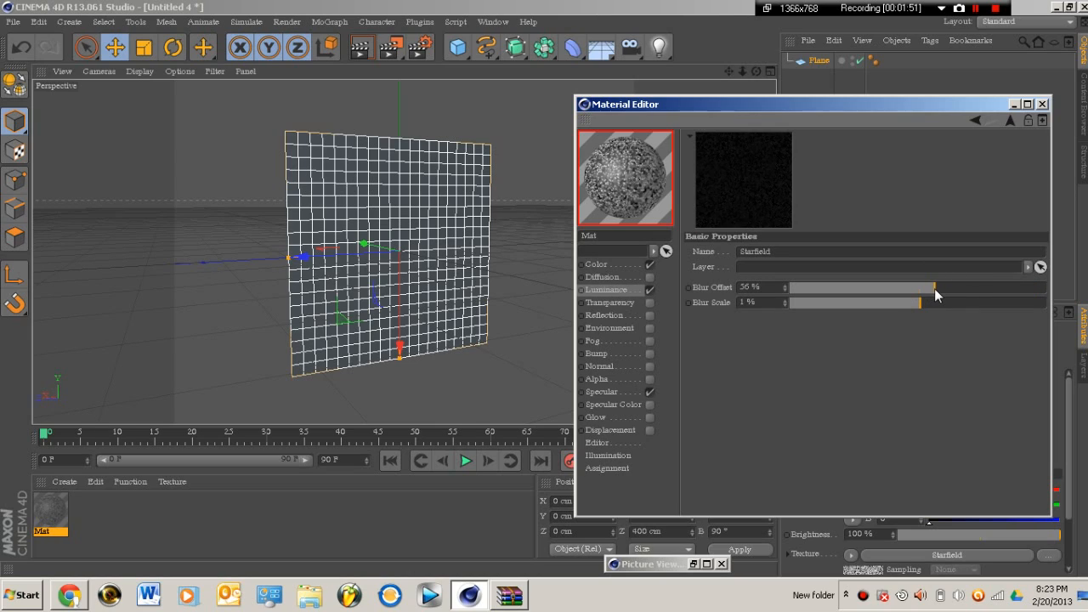
{"action": "left_click_drag", "start_coordinate": [933, 287], "coordinate": [892, 287]}
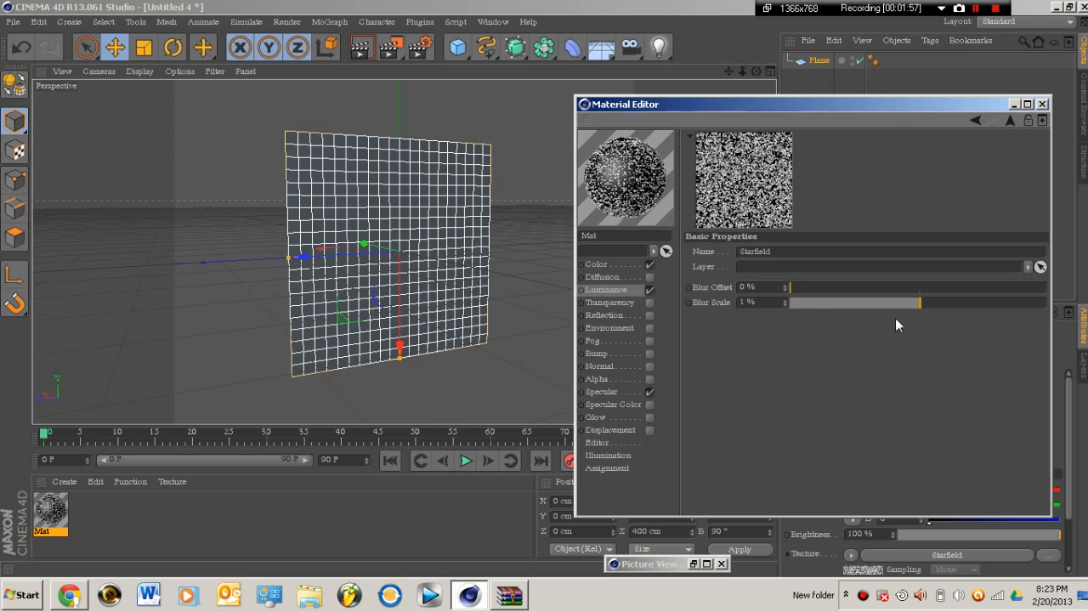
{"action": "triple_click", "coordinate": [746, 302]}
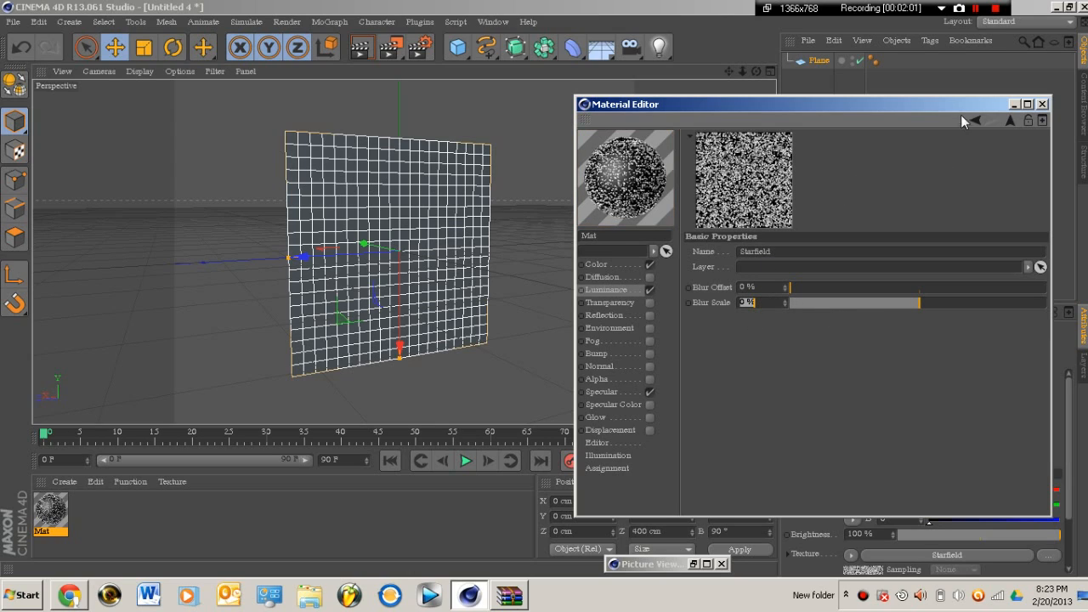
Finish editing so the starfield material can be applied to the plane
{"action": "left_click", "coordinate": [605, 289]}
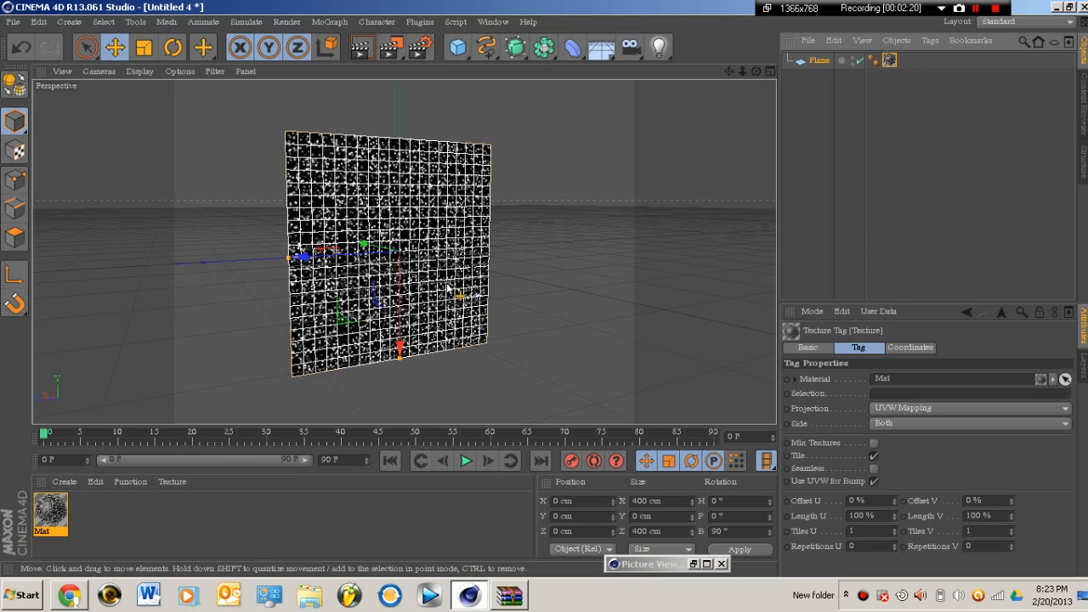
{"action": "mouse_move", "coordinate": [411, 268]}
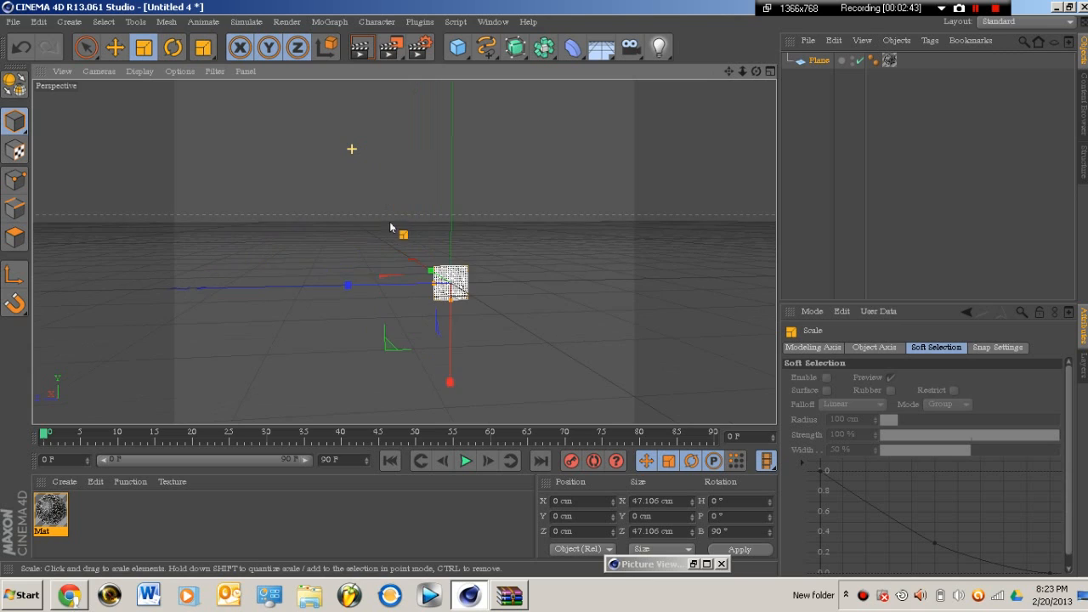
{"action": "left_click", "coordinate": [114, 47]}
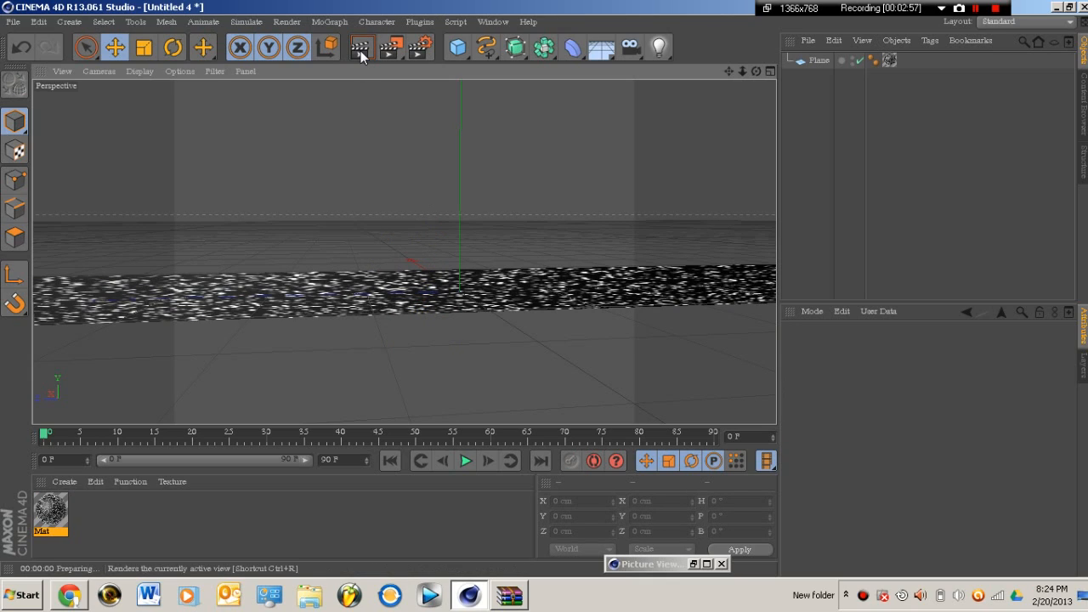
{"action": "left_click", "coordinate": [360, 48]}
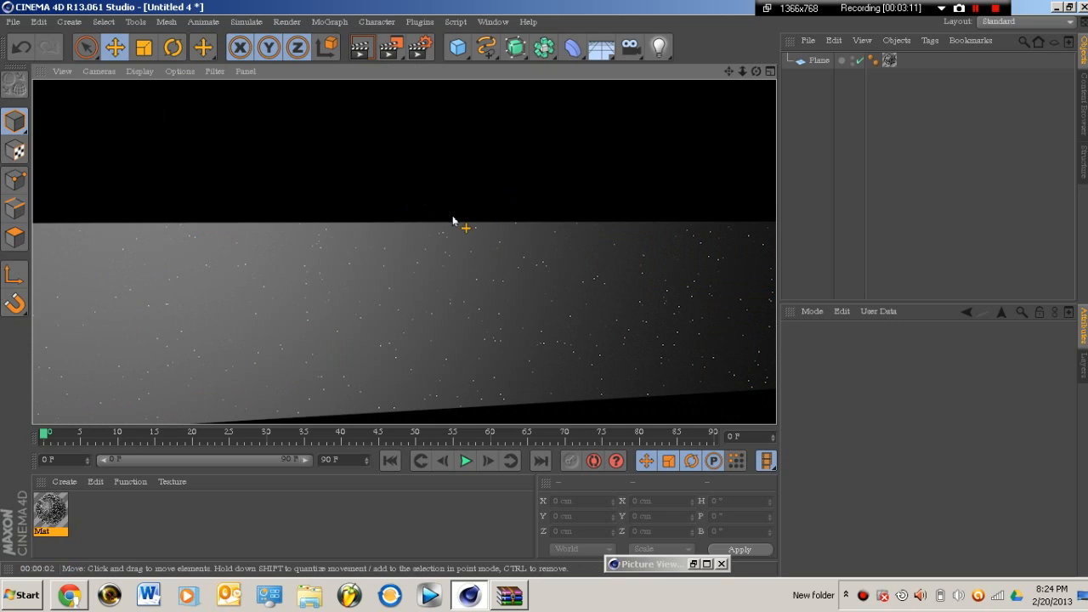
{"action": "mouse_move", "coordinate": [489, 279]}
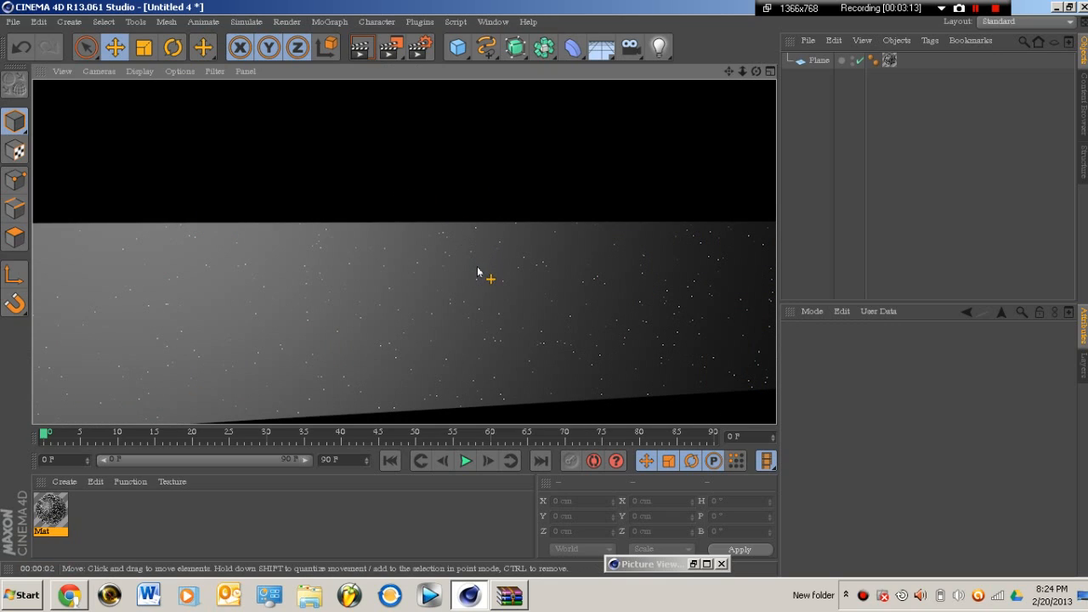
{"action": "mouse_move", "coordinate": [485, 282]}
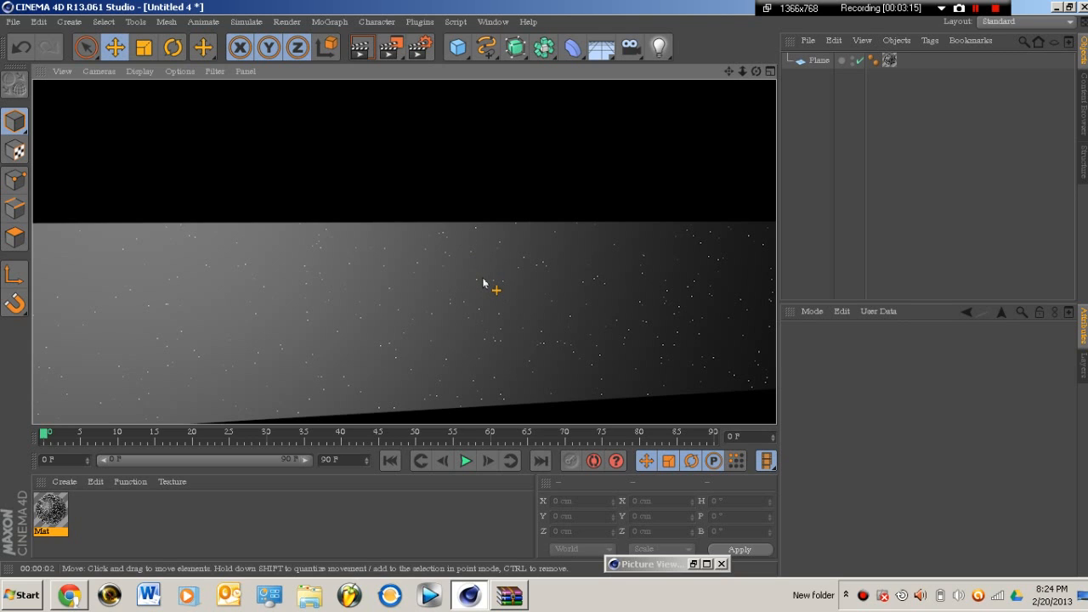
{"action": "mouse_move", "coordinate": [483, 286]}
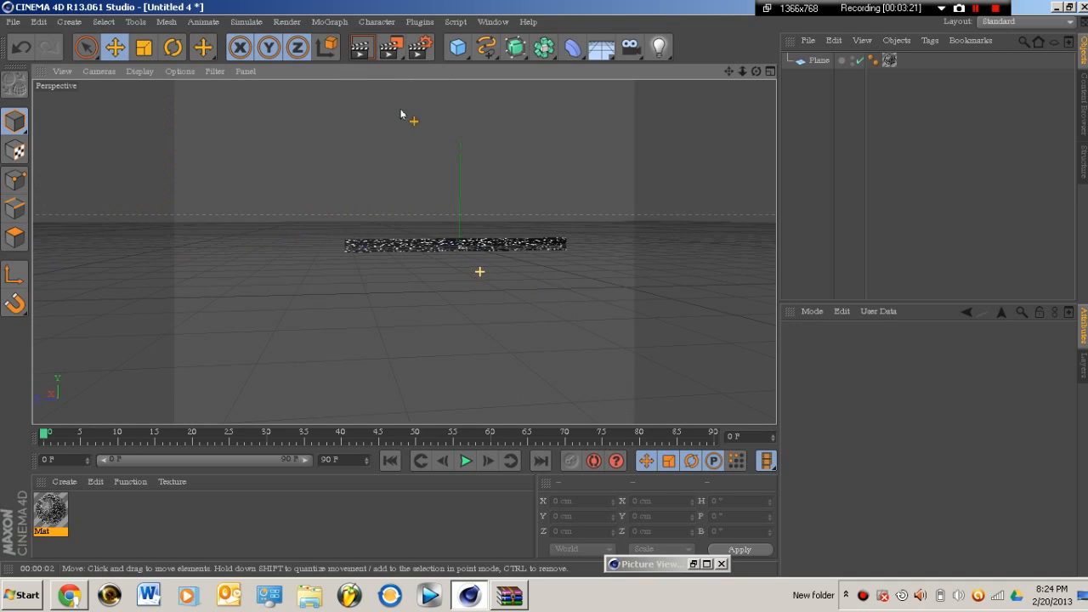
Select and adjust the plane in the viewport before rendering the view
{"action": "left_click", "coordinate": [819, 59]}
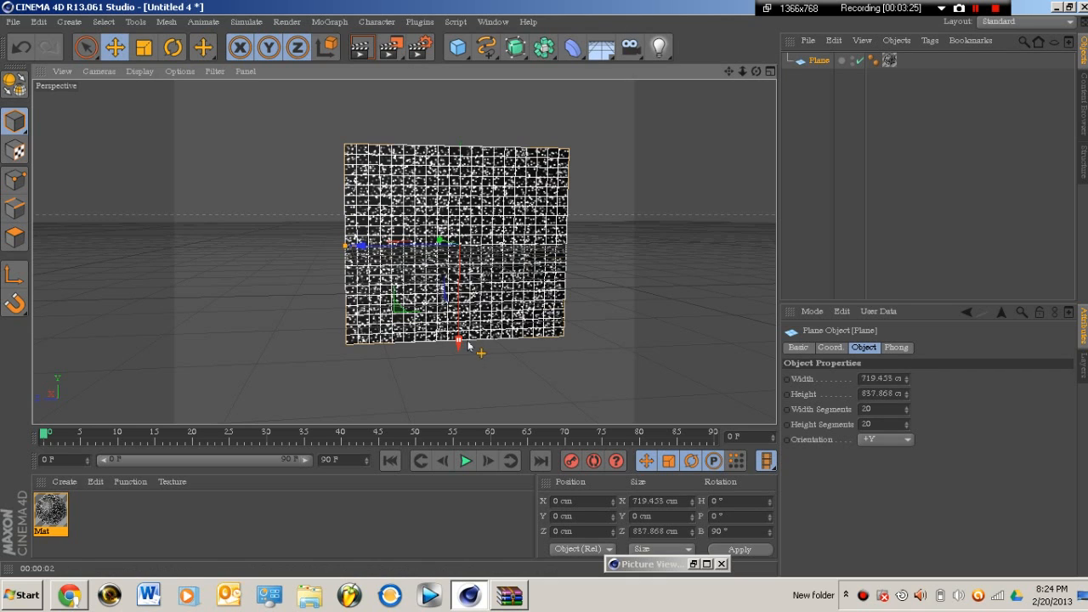
{"action": "left_click_drag", "start_coordinate": [467, 343], "coordinate": [459, 255]}
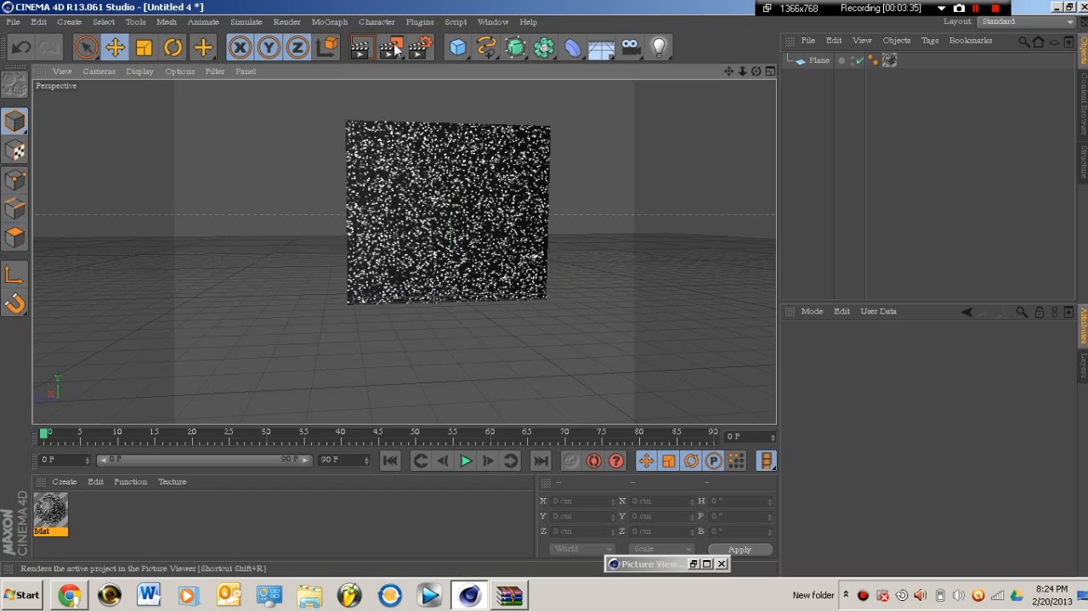
{"action": "mouse_move", "coordinate": [360, 48]}
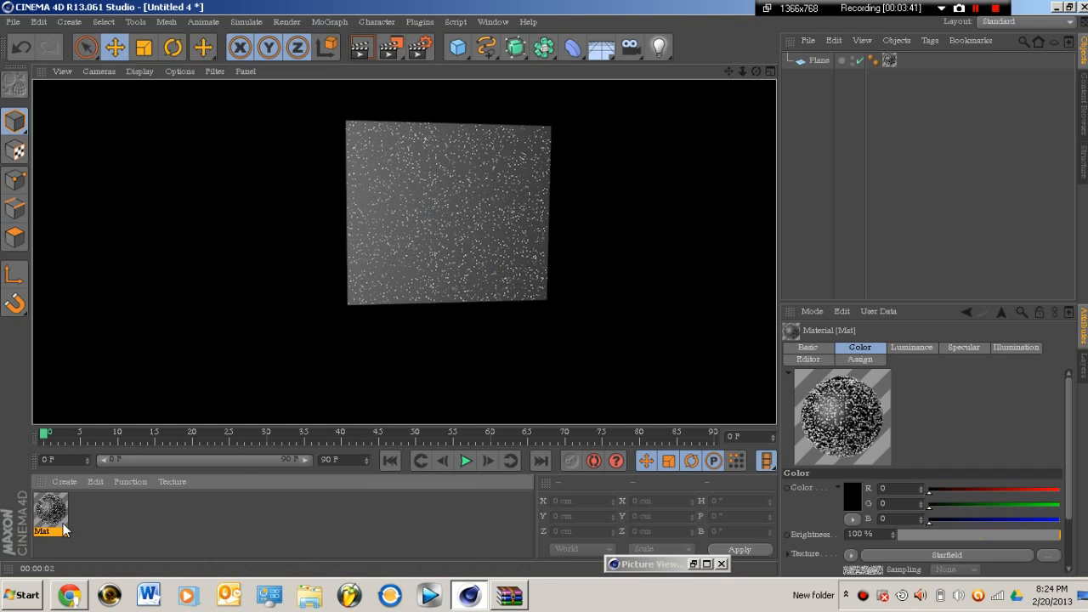
Set the luminance Starfield texture's Blur Offset to 0% in the Mat material
{"action": "double_click", "coordinate": [49, 510]}
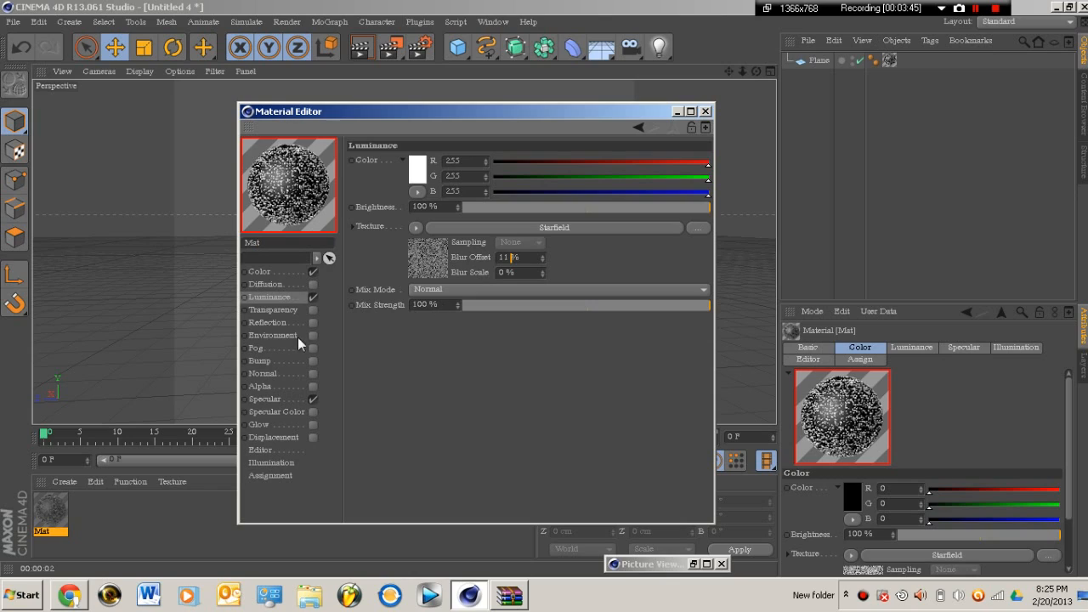
{"action": "left_click", "coordinate": [260, 272]}
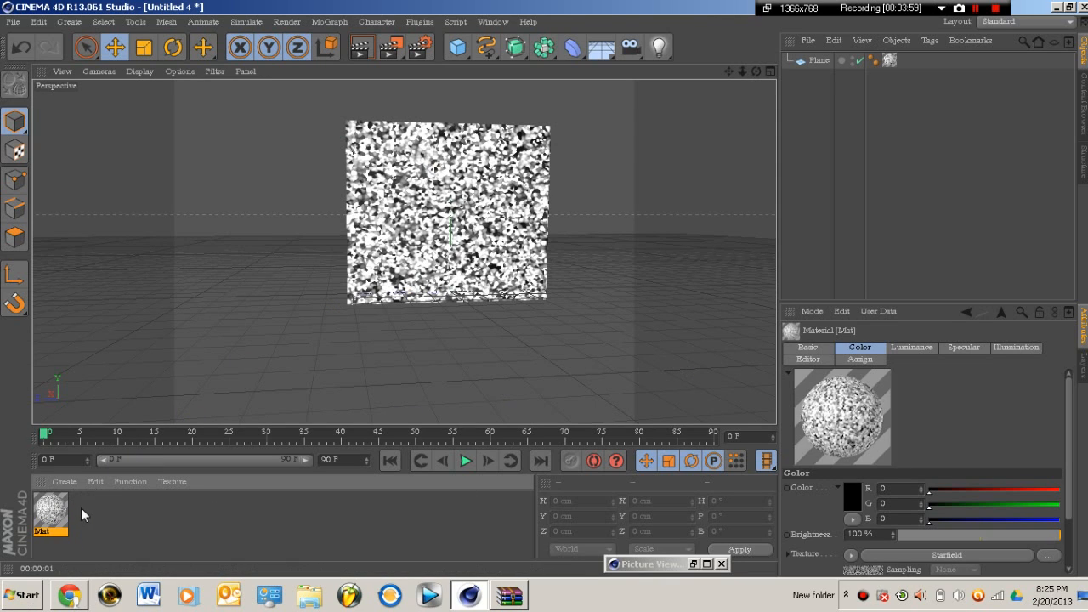
Set the colour Starfield texture's Blur Offset to 0% as well
{"action": "double_click", "coordinate": [48, 510]}
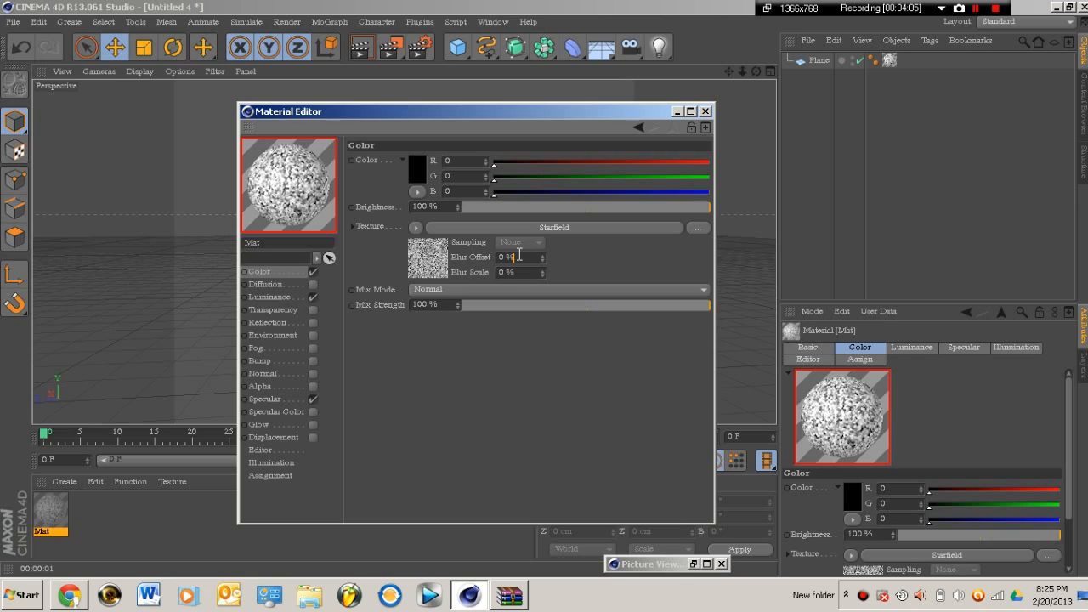
{"action": "left_click", "coordinate": [270, 296]}
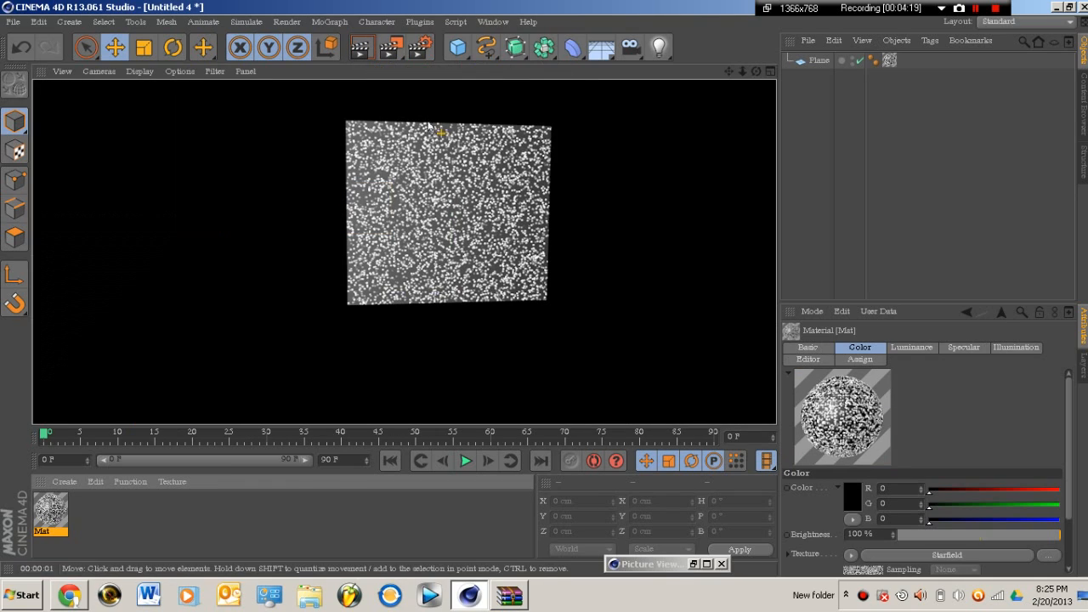
{"action": "mouse_move", "coordinate": [550, 190]}
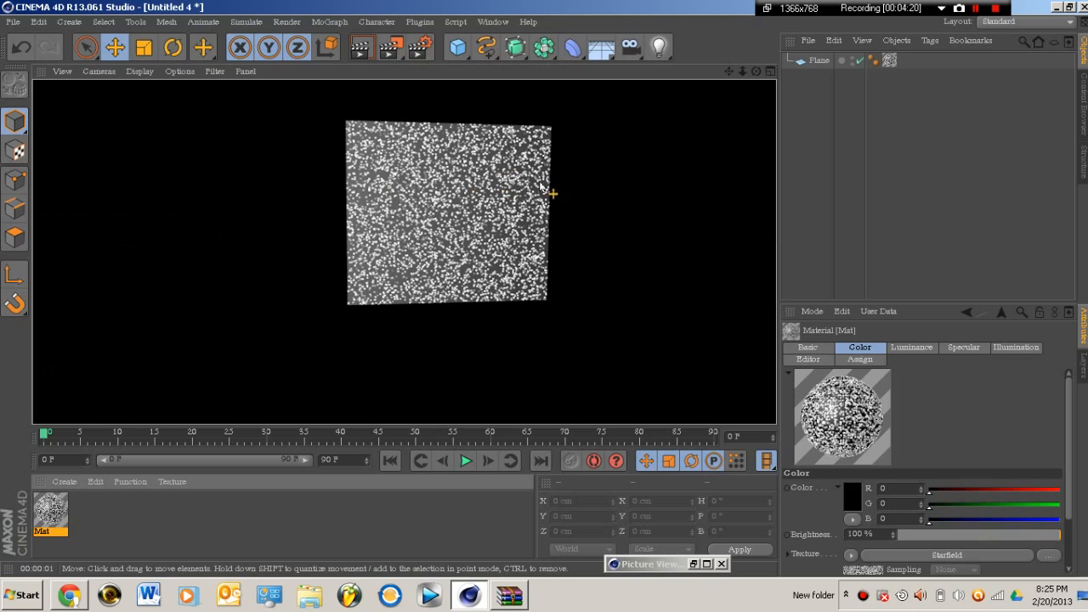
{"action": "mouse_move", "coordinate": [217, 415]}
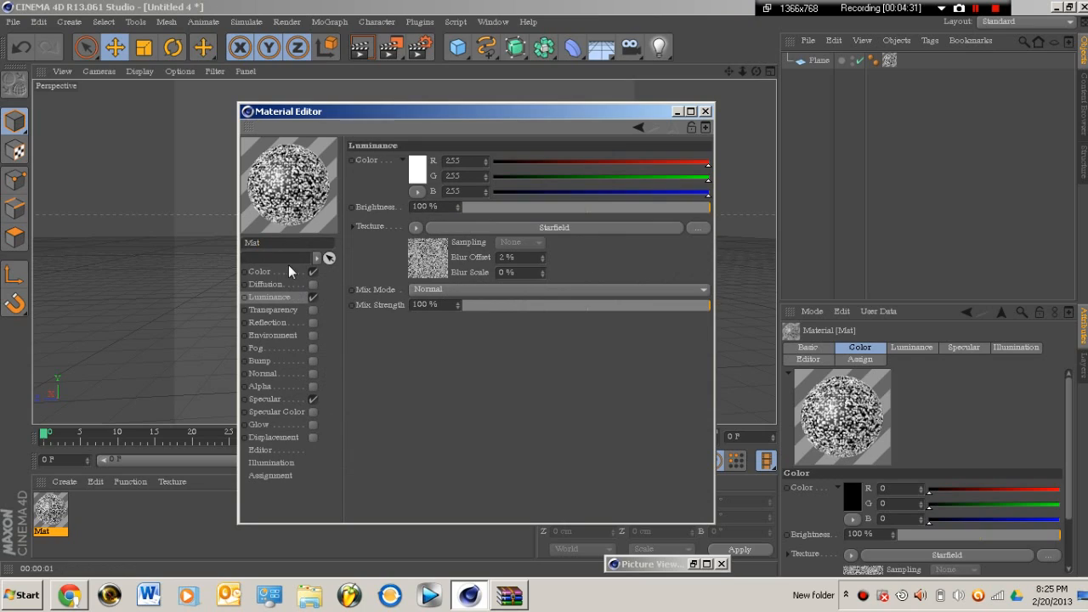
Browse the Color, Basic, Luminance, Illumination, Editor and Assign pages of the material
{"action": "left_click", "coordinate": [260, 272]}
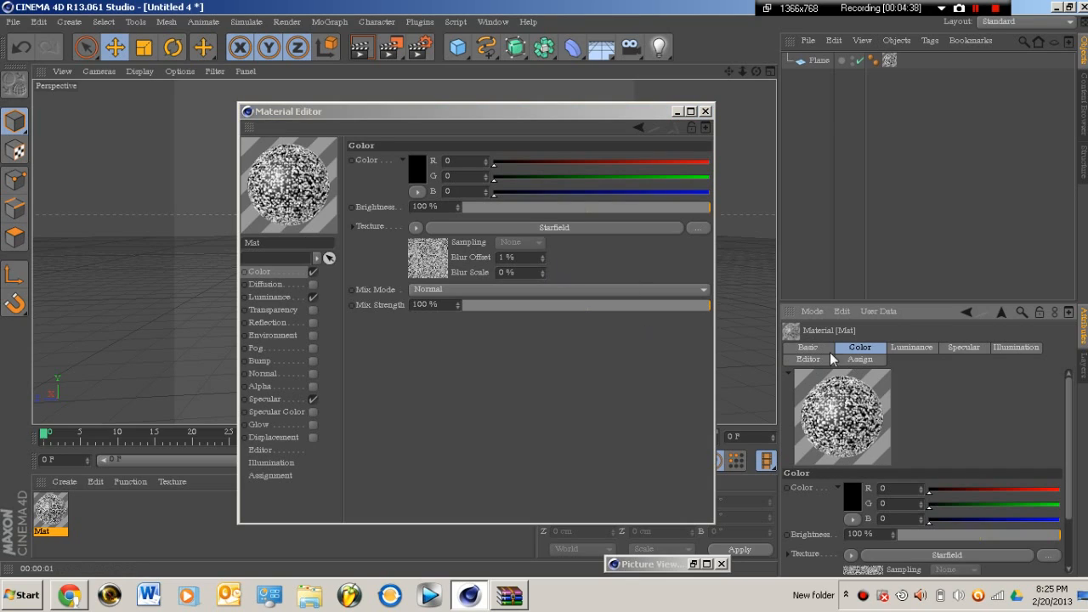
{"action": "left_click", "coordinate": [806, 347]}
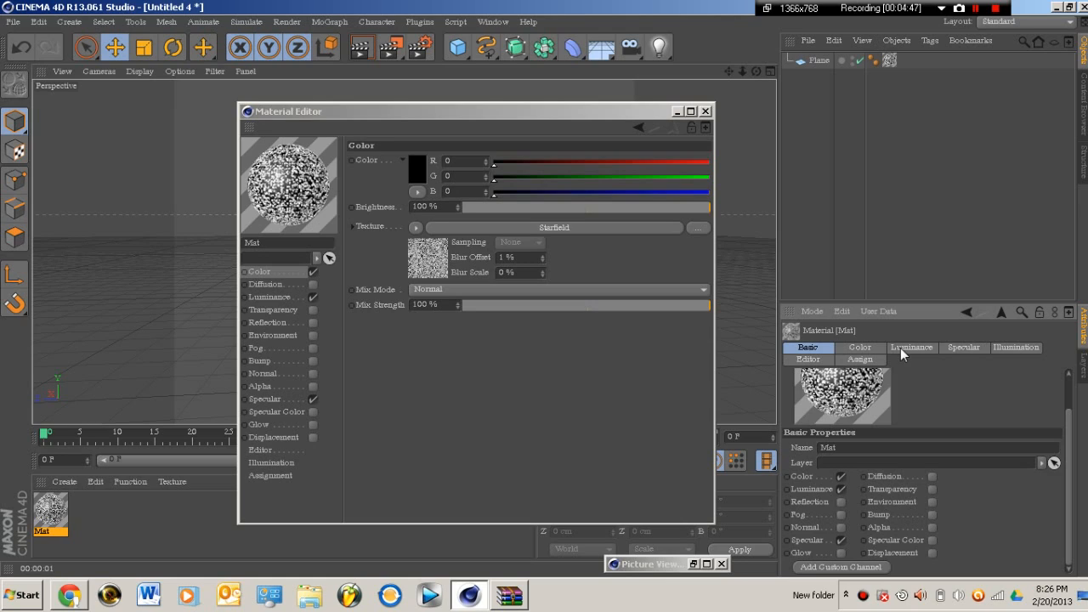
{"action": "left_click", "coordinate": [911, 346]}
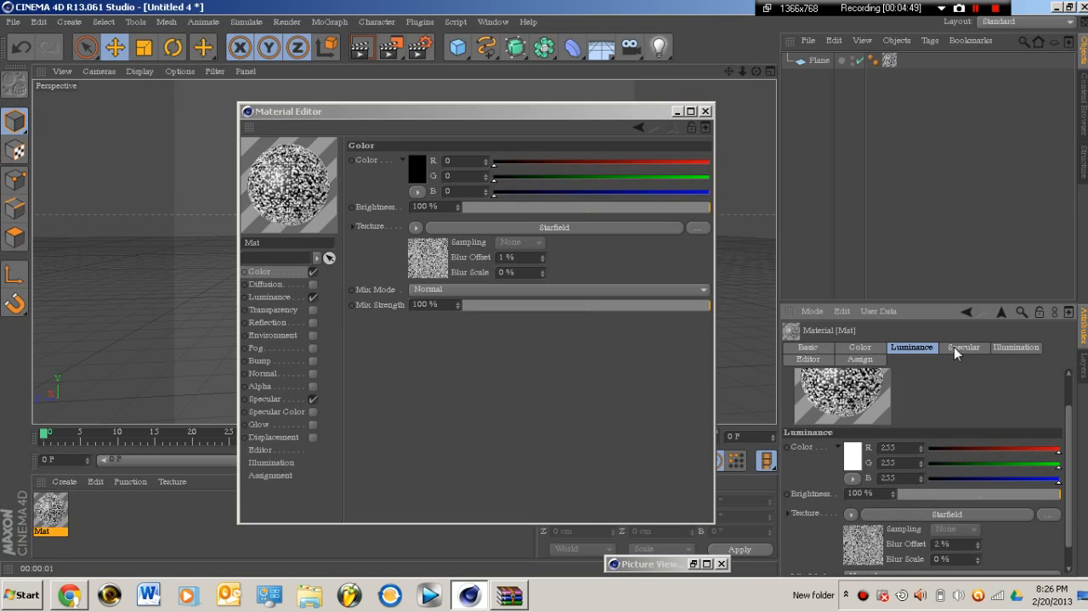
{"action": "left_click", "coordinate": [1016, 346]}
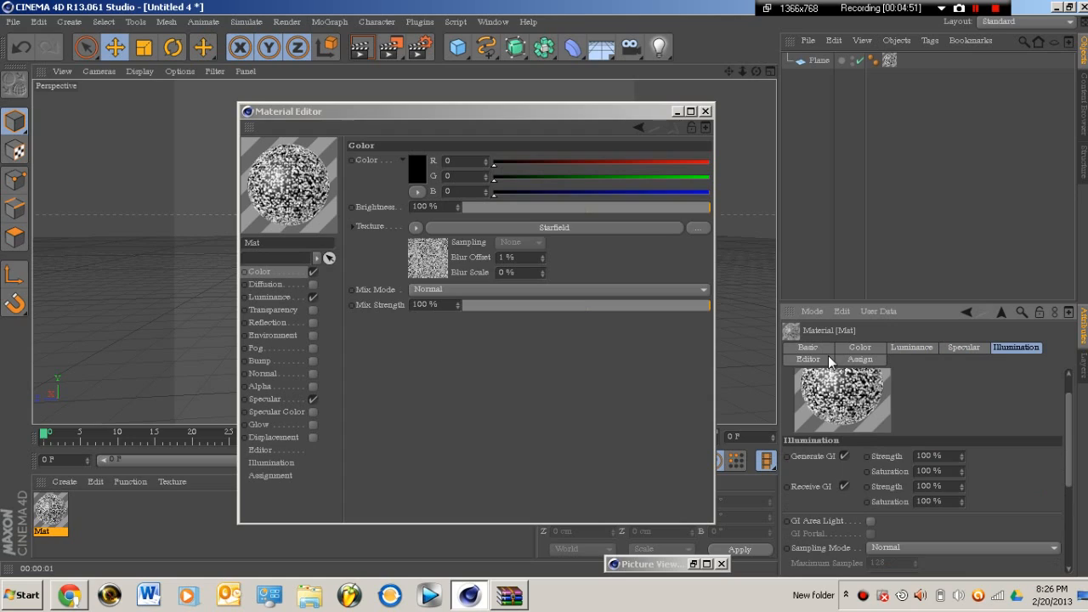
{"action": "left_click", "coordinate": [805, 359]}
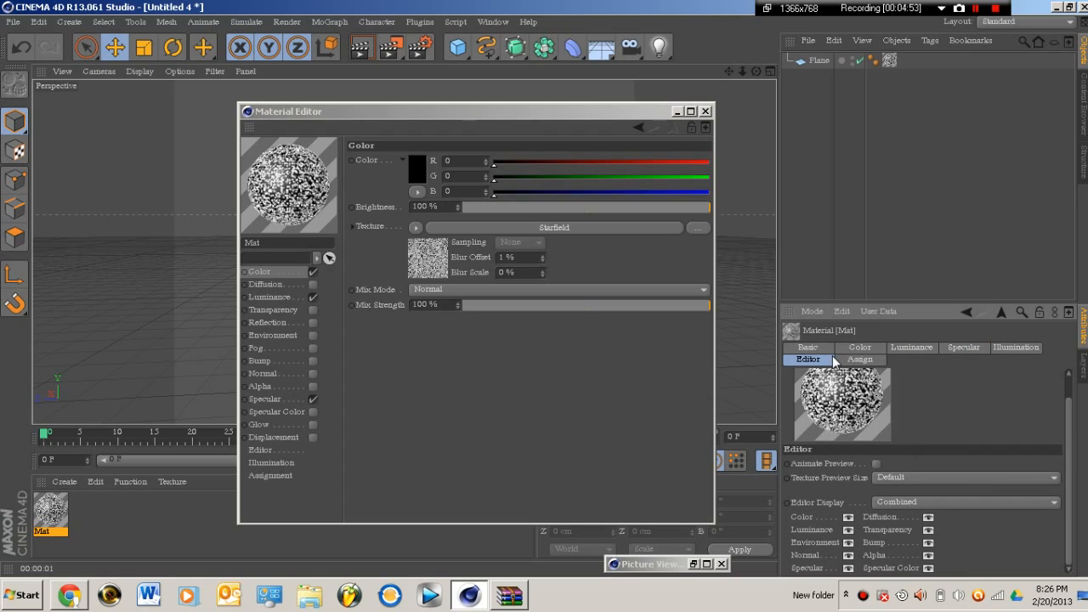
{"action": "left_click", "coordinate": [860, 359]}
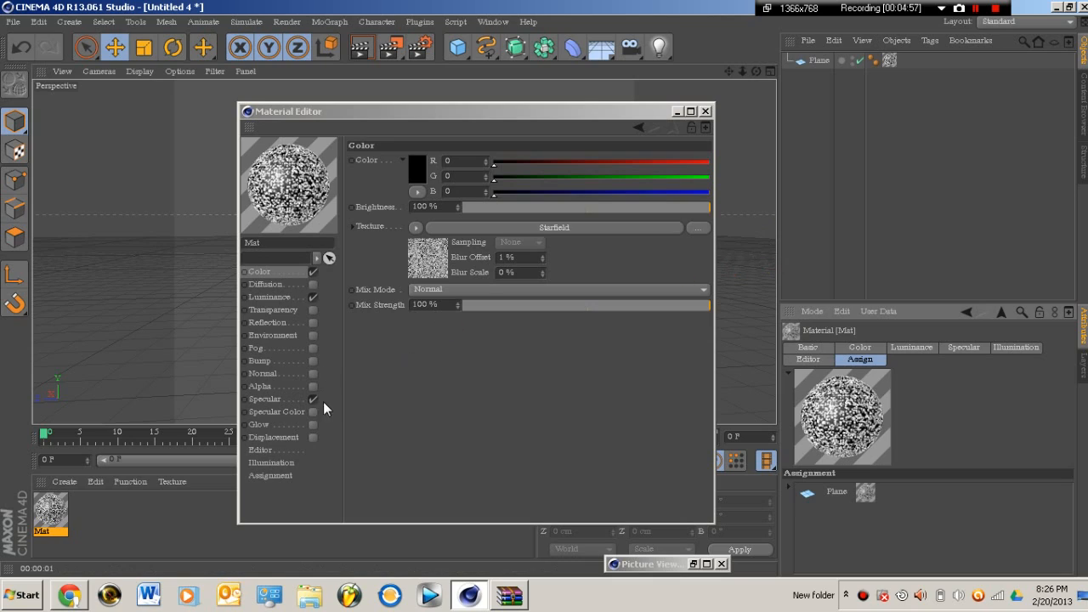
Look through the Displacement and Diffusion channels and return to Color
{"action": "left_click", "coordinate": [273, 437]}
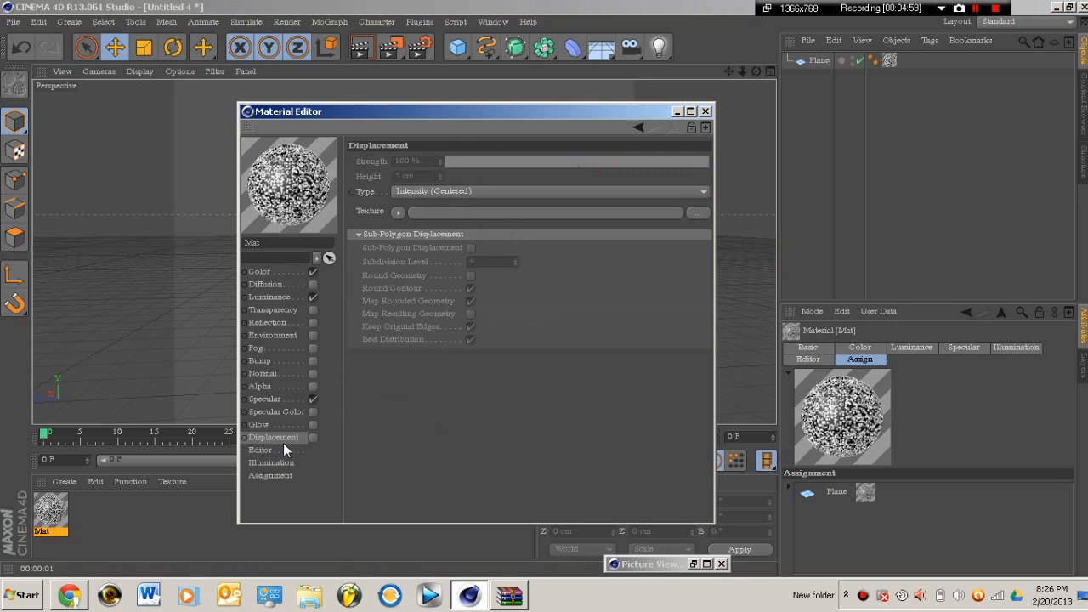
{"action": "left_click", "coordinate": [265, 284]}
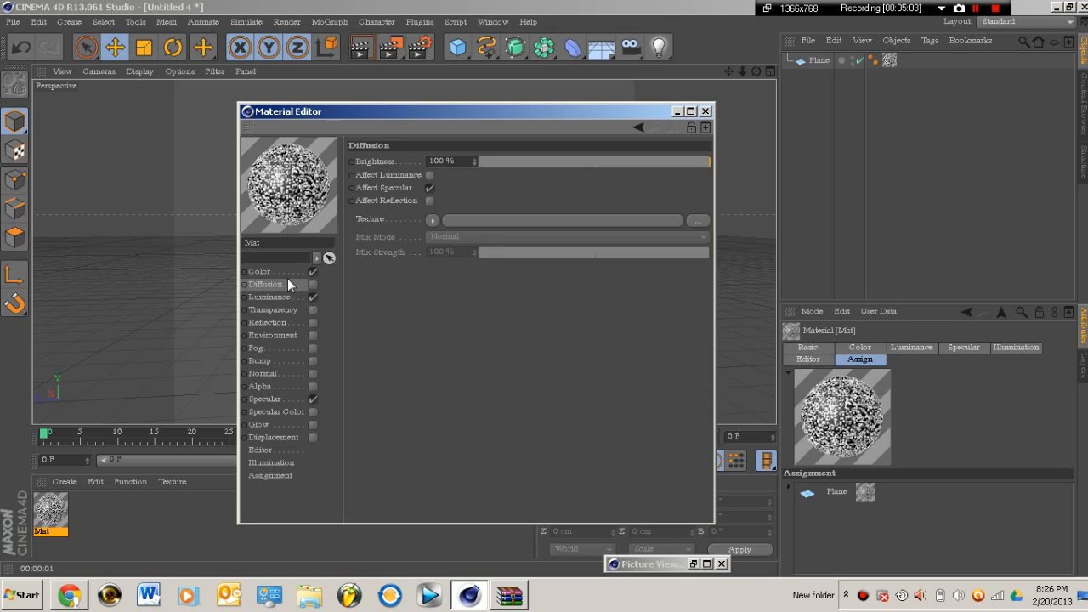
{"action": "left_click", "coordinate": [259, 272]}
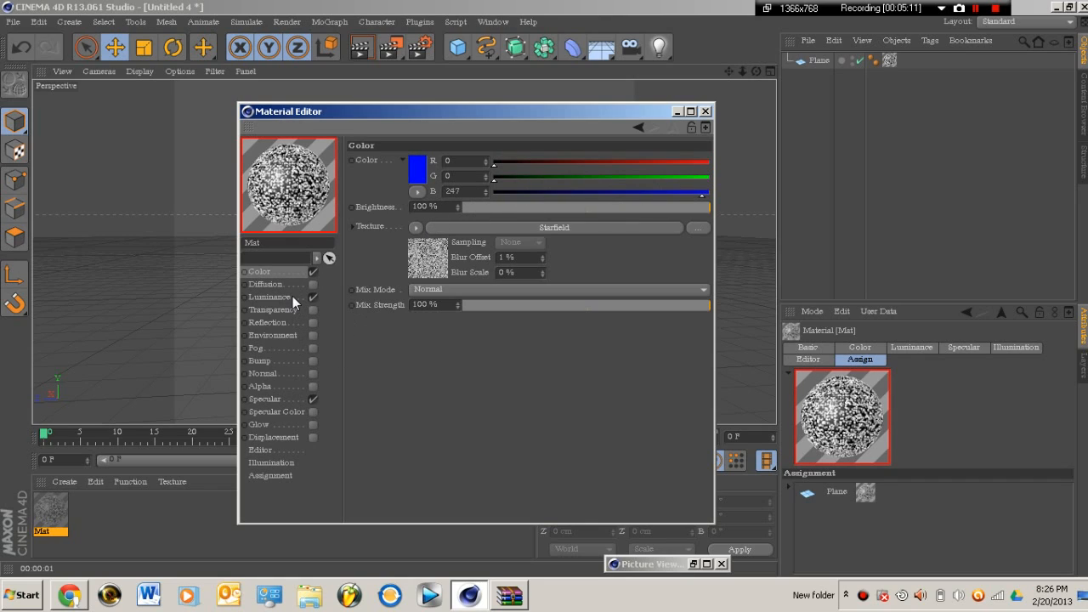
Drop the Color channel's Starfield mix strength to 0% and show its texture options
{"action": "left_click", "coordinate": [268, 296]}
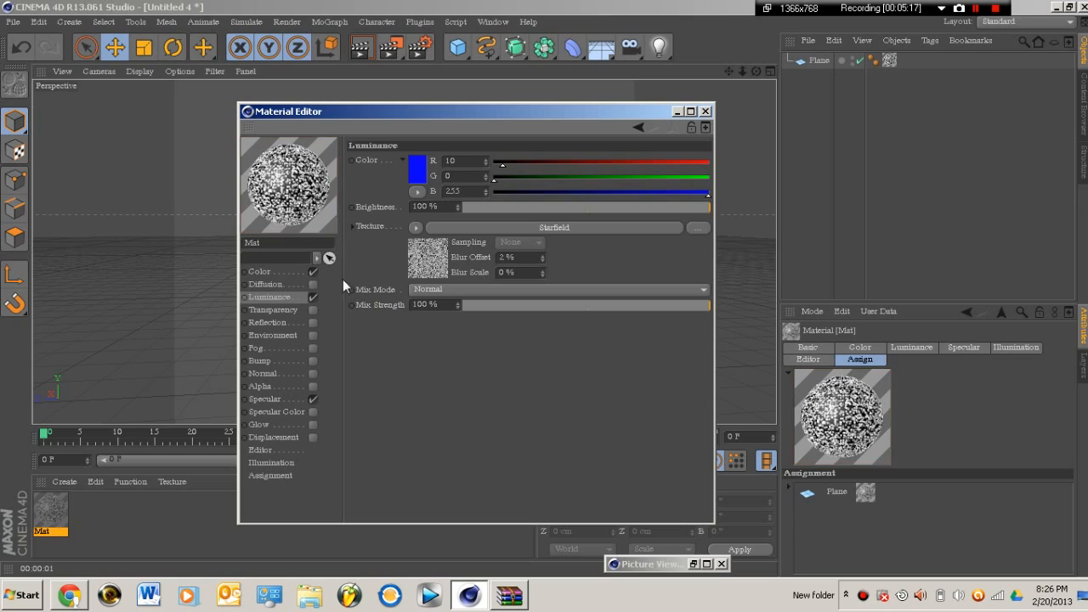
{"action": "mouse_move", "coordinate": [469, 306]}
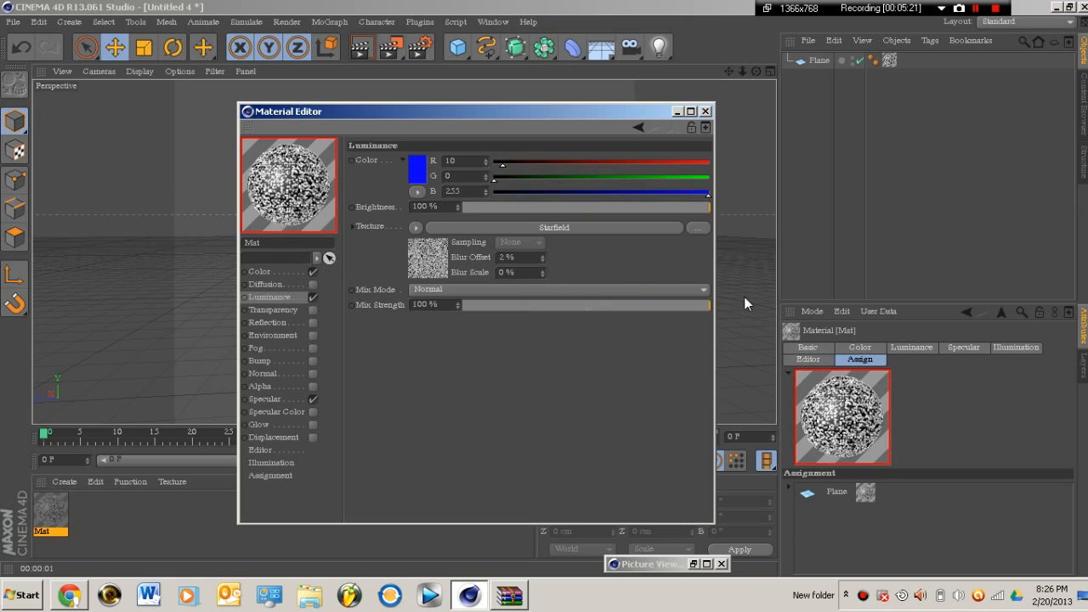
{"action": "left_click", "coordinate": [258, 272]}
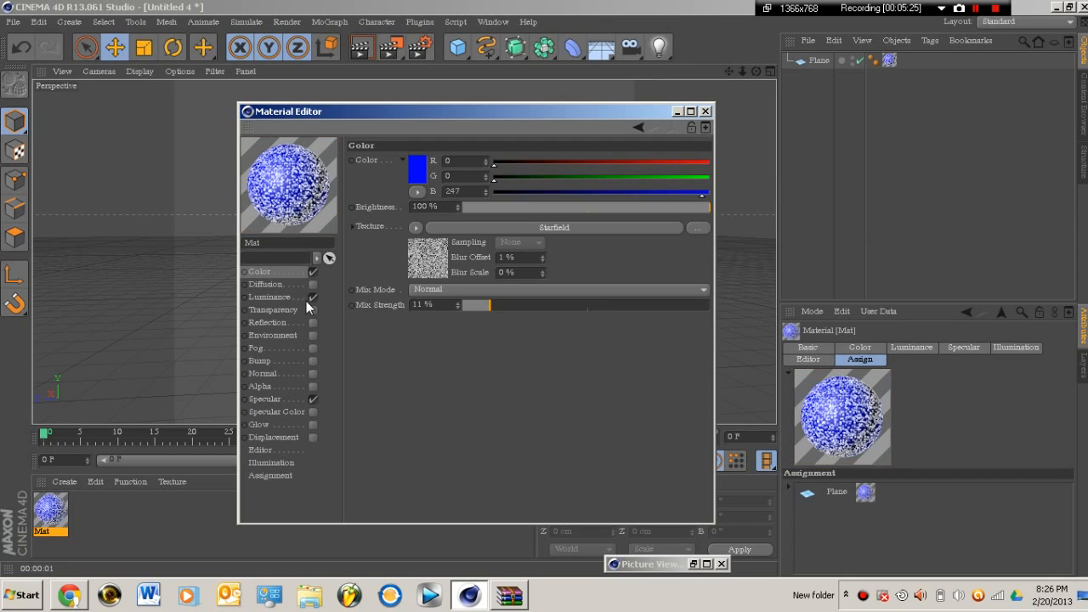
{"action": "left_click", "coordinate": [265, 284]}
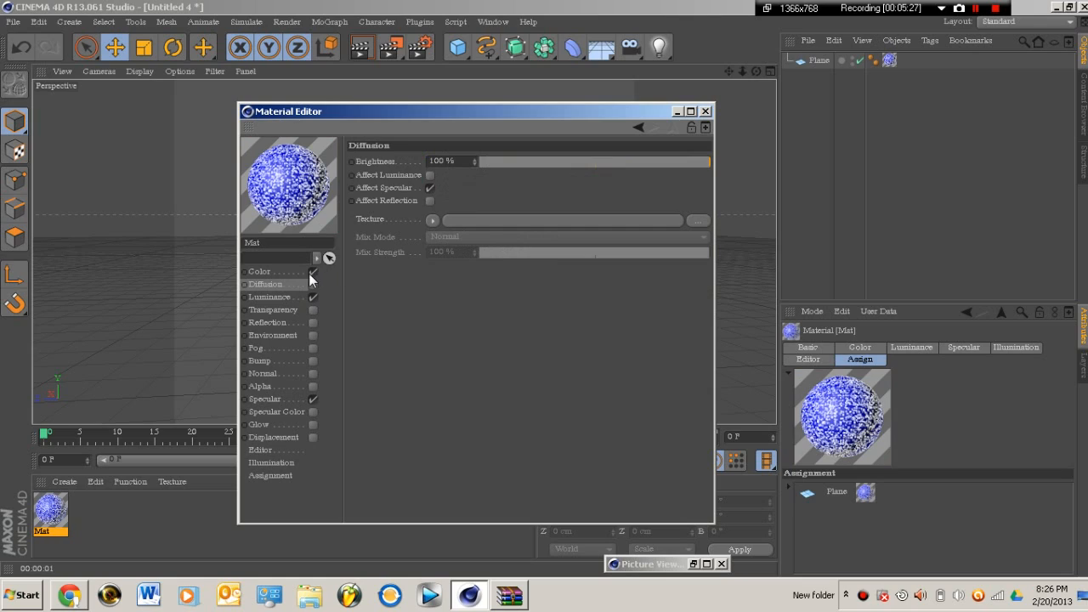
{"action": "left_click", "coordinate": [258, 272]}
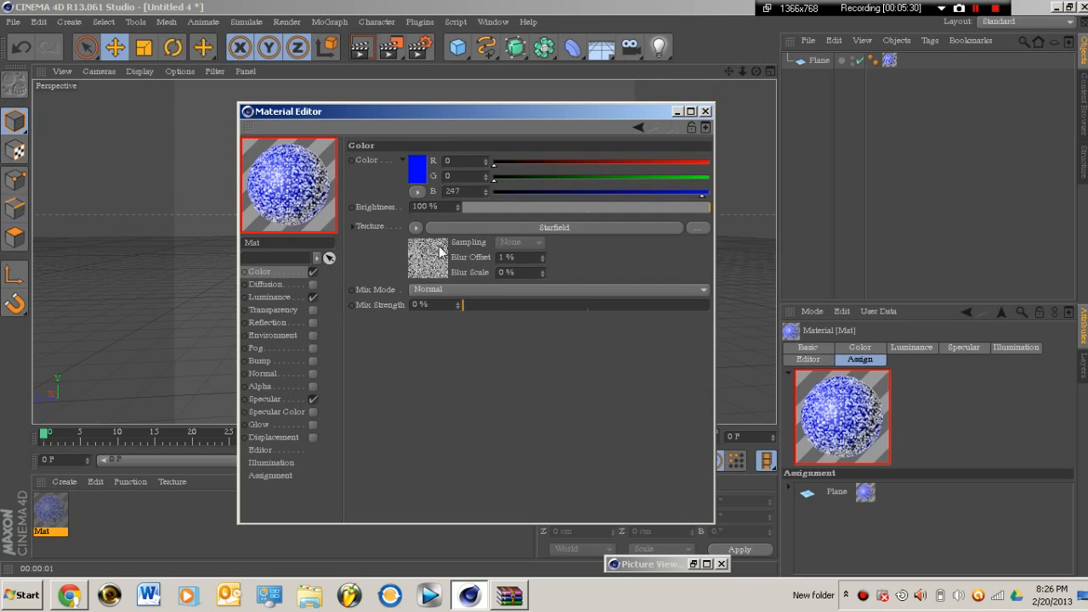
{"action": "left_click", "coordinate": [414, 227]}
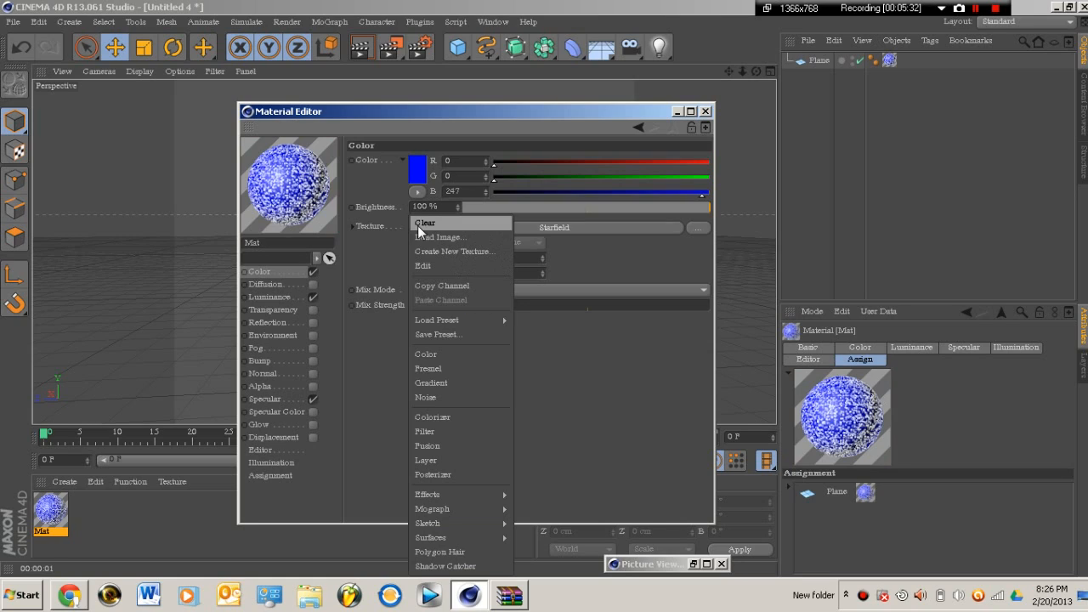
Clear the Starfield texture from the Color channel and reopen the material
{"action": "left_click", "coordinate": [425, 221]}
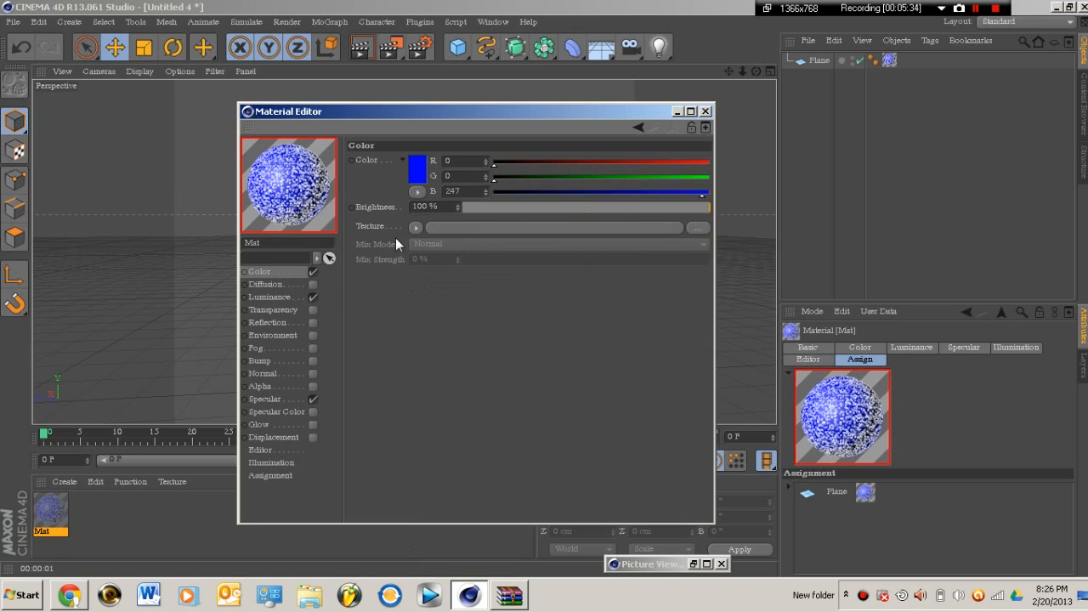
{"action": "mouse_move", "coordinate": [632, 126]}
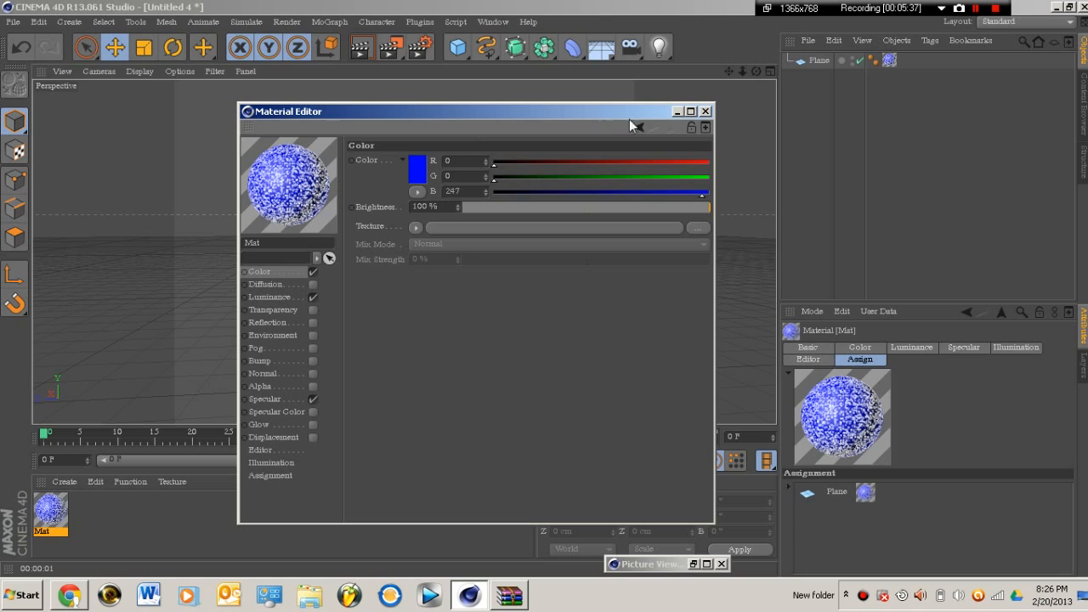
{"action": "left_click", "coordinate": [704, 111]}
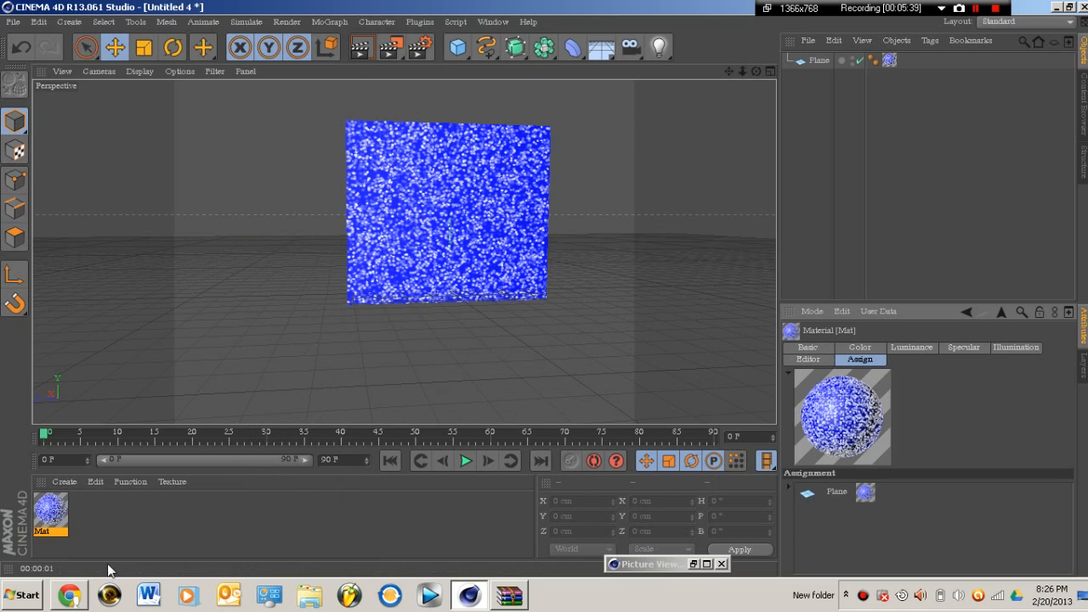
{"action": "double_click", "coordinate": [48, 510]}
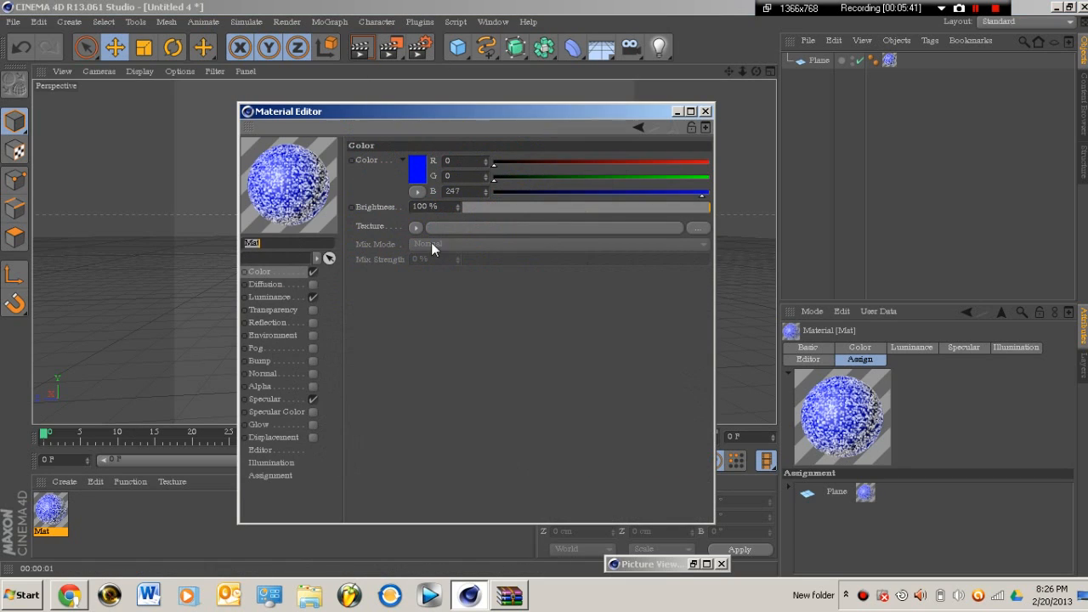
Set the material colour to pure red (255, 0, 0) so the plane shows red with stars
{"action": "left_click", "coordinate": [414, 227]}
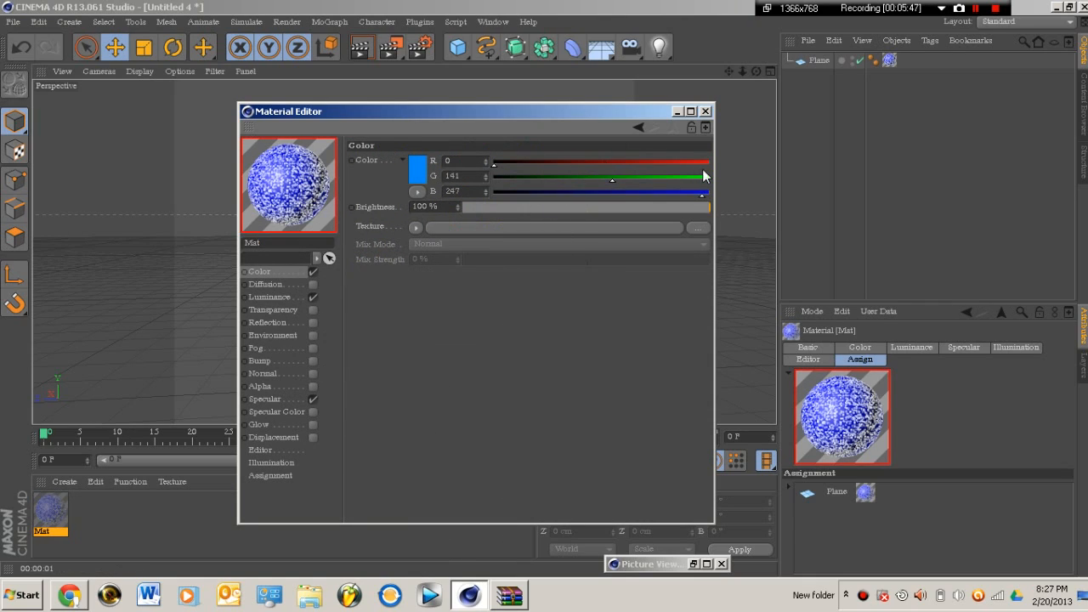
{"action": "left_click_drag", "start_coordinate": [494, 160], "coordinate": [603, 160]}
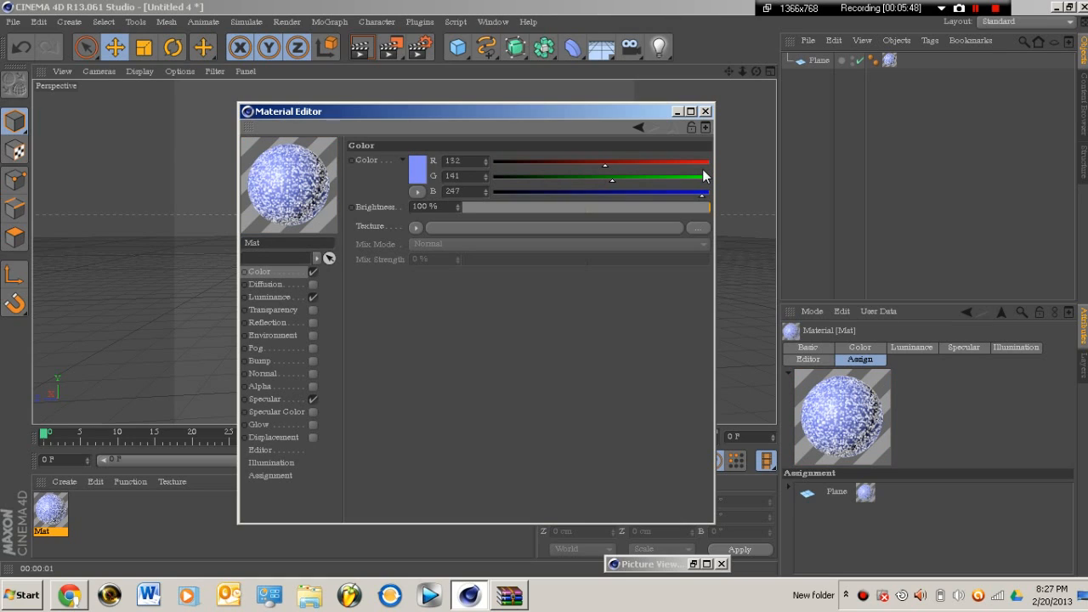
{"action": "left_click_drag", "start_coordinate": [603, 161], "coordinate": [705, 161]}
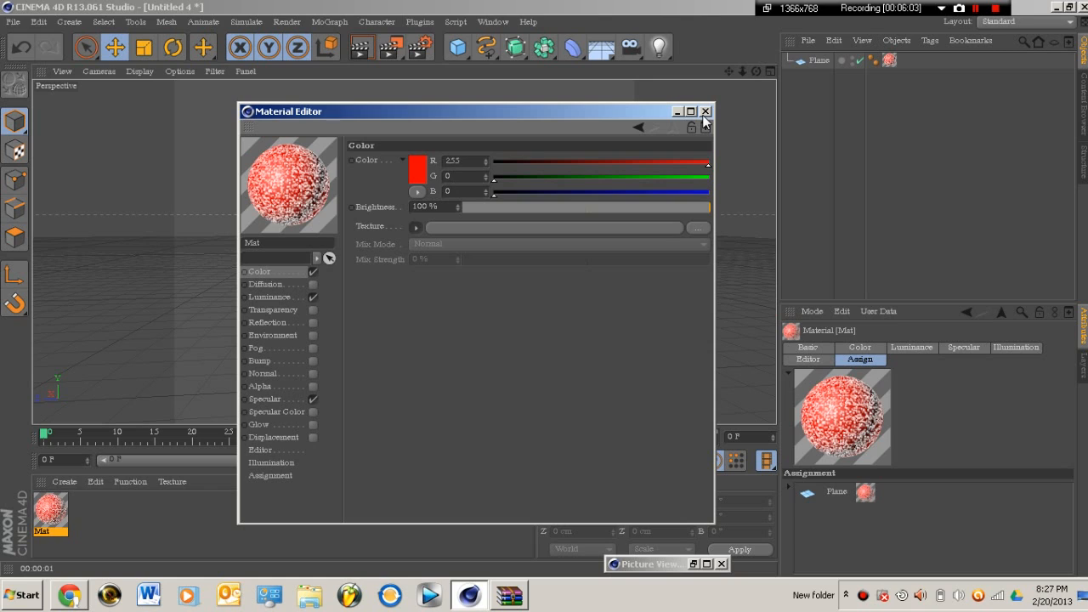
{"action": "left_click", "coordinate": [706, 112]}
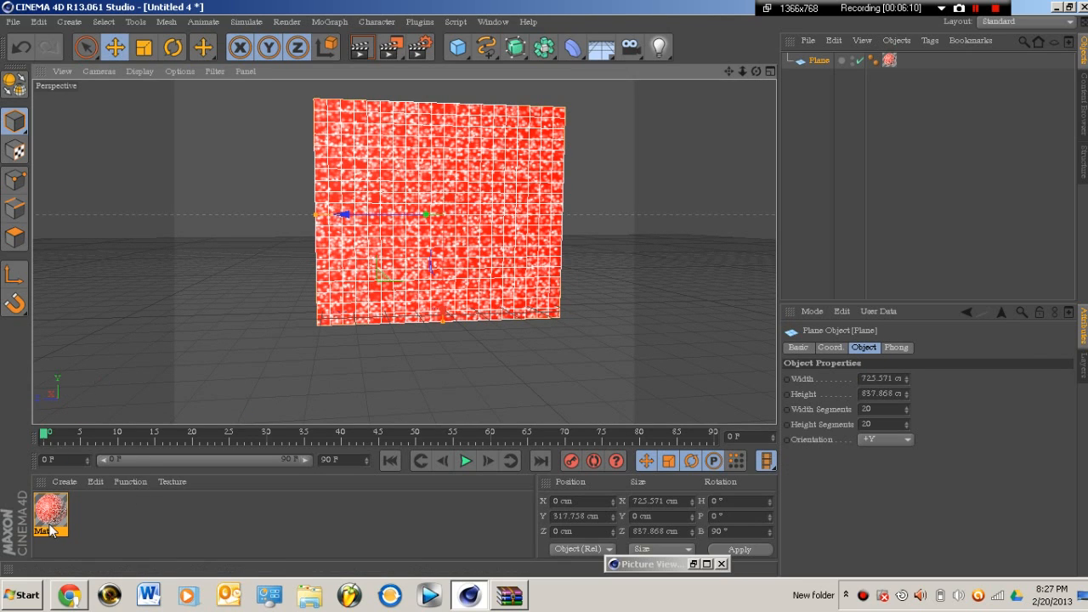
{"action": "double_click", "coordinate": [49, 510]}
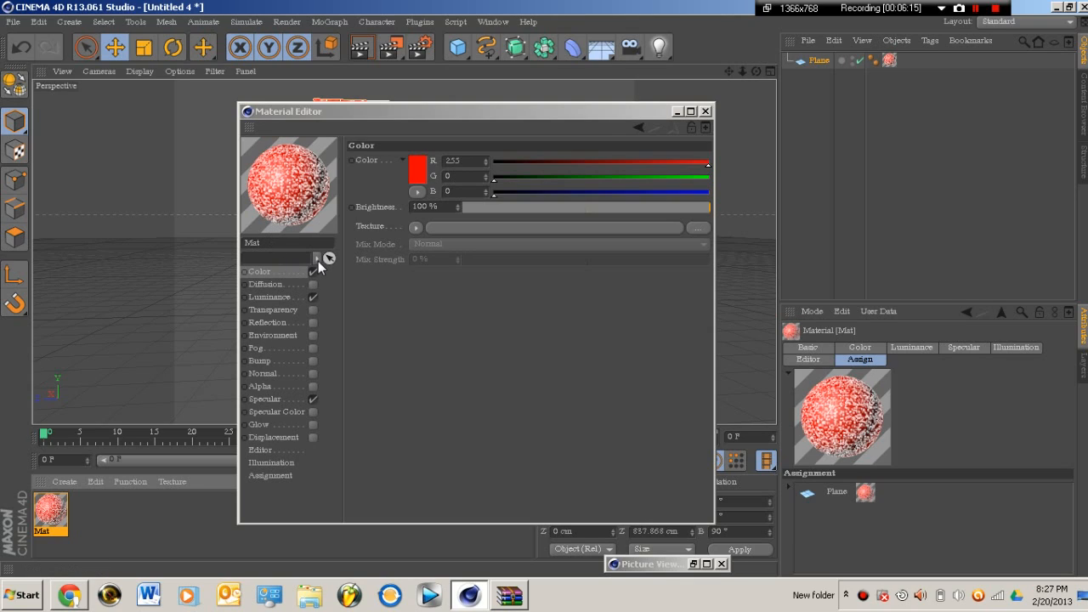
{"action": "mouse_move", "coordinate": [482, 197]}
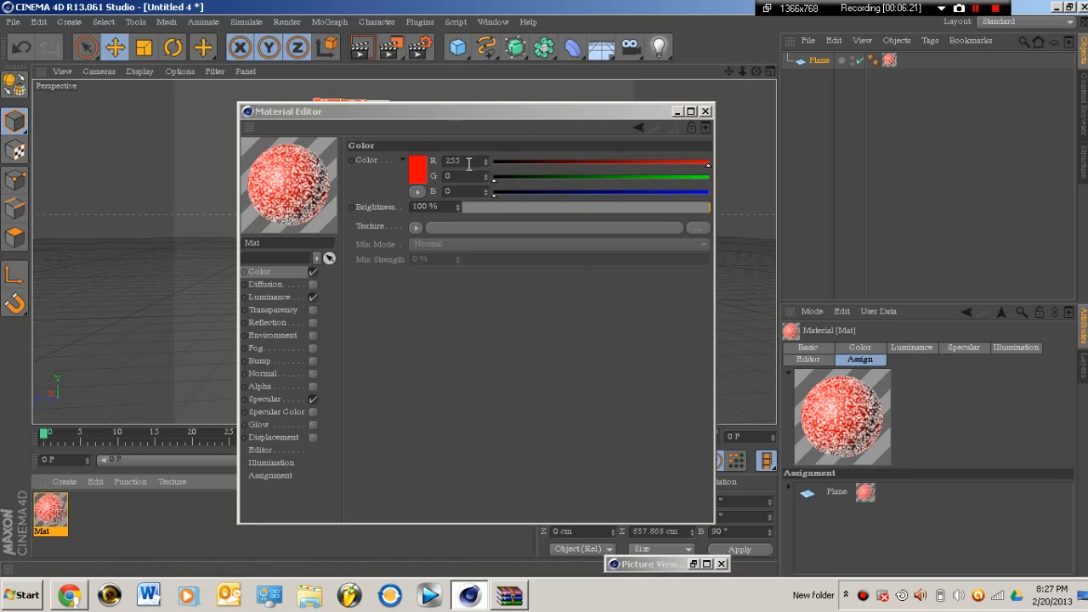
{"action": "left_click", "coordinate": [270, 296]}
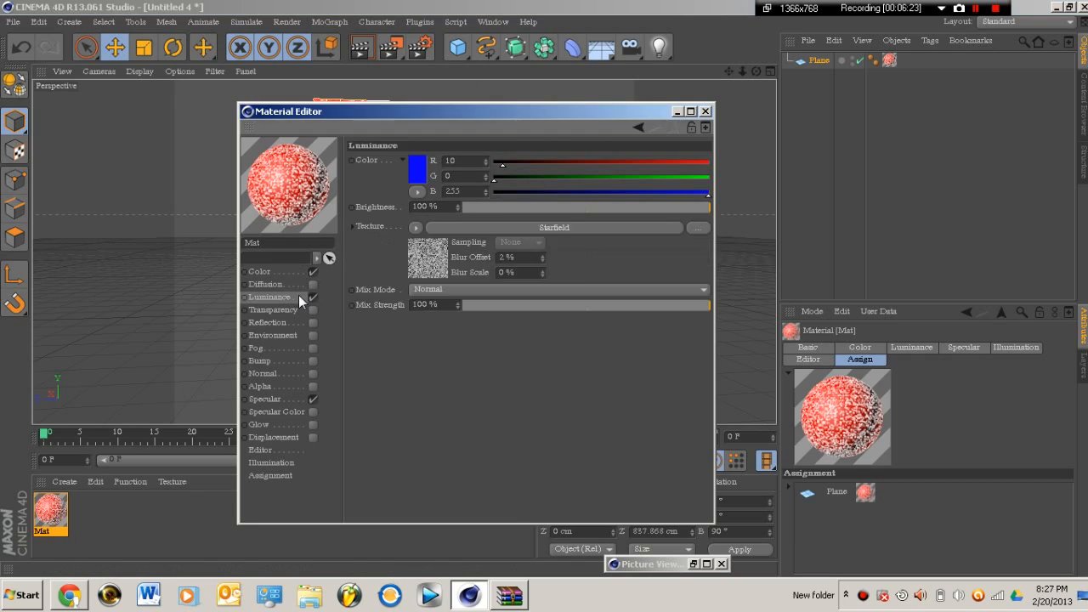
{"action": "mouse_move", "coordinate": [337, 207]}
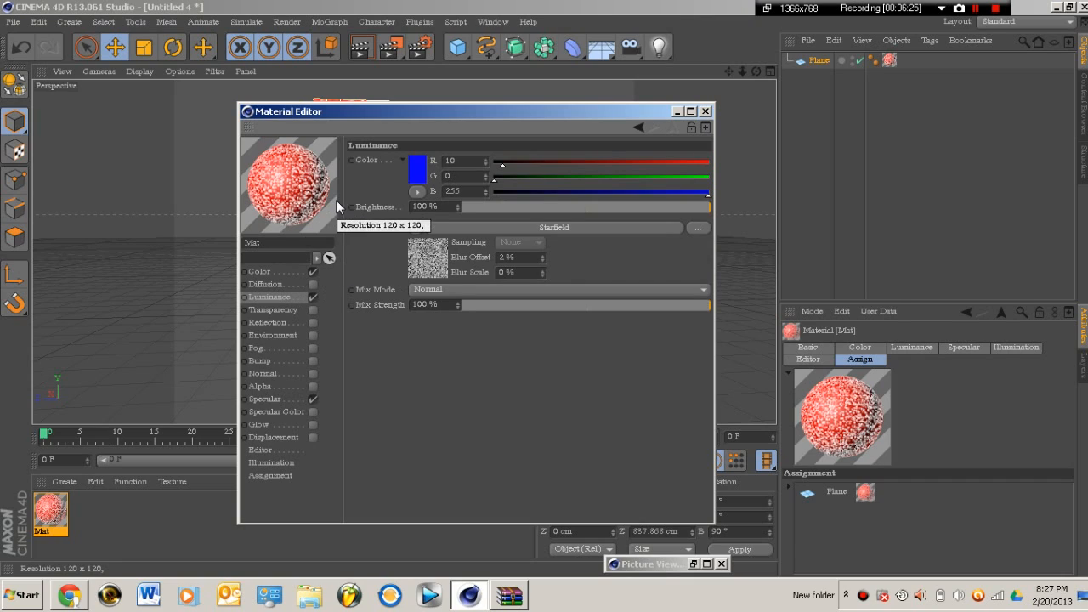
{"action": "mouse_move", "coordinate": [374, 272]}
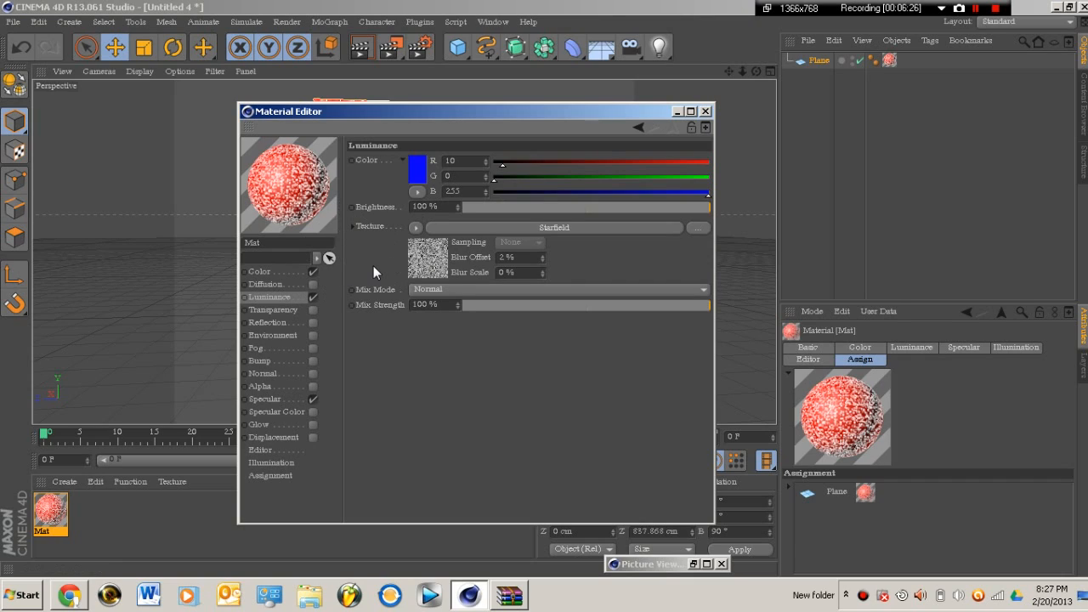
{"action": "mouse_move", "coordinate": [428, 242]}
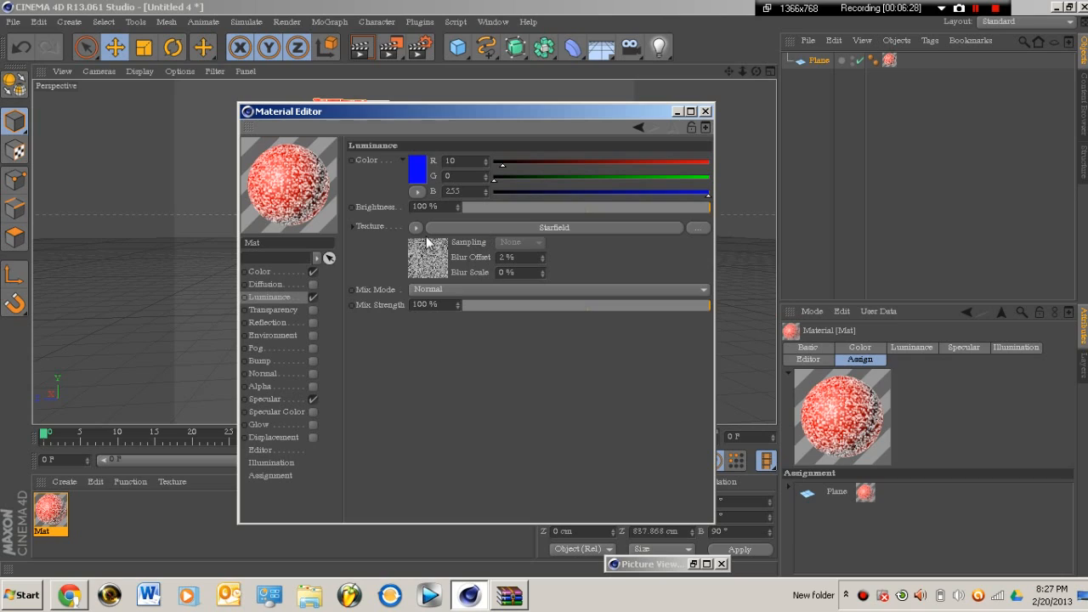
{"action": "left_click", "coordinate": [419, 228]}
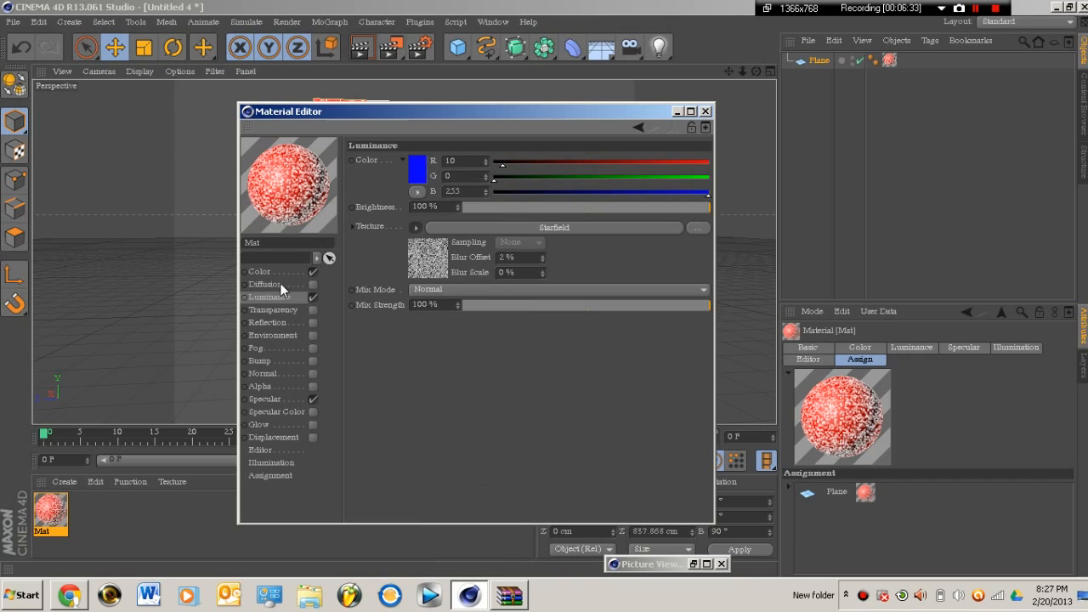
{"action": "left_click", "coordinate": [258, 272]}
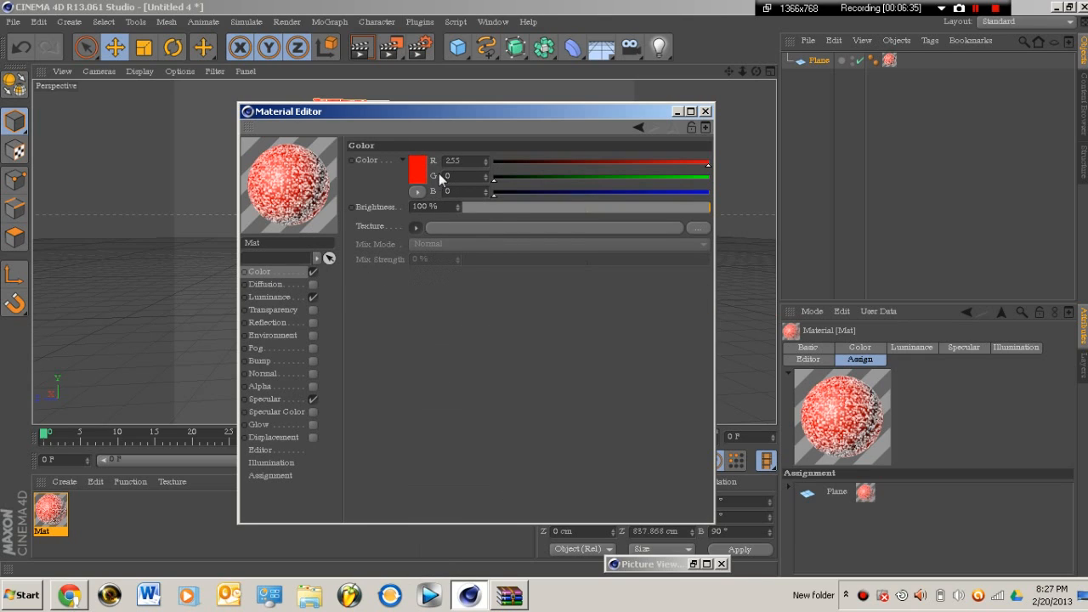
{"action": "left_click", "coordinate": [703, 110]}
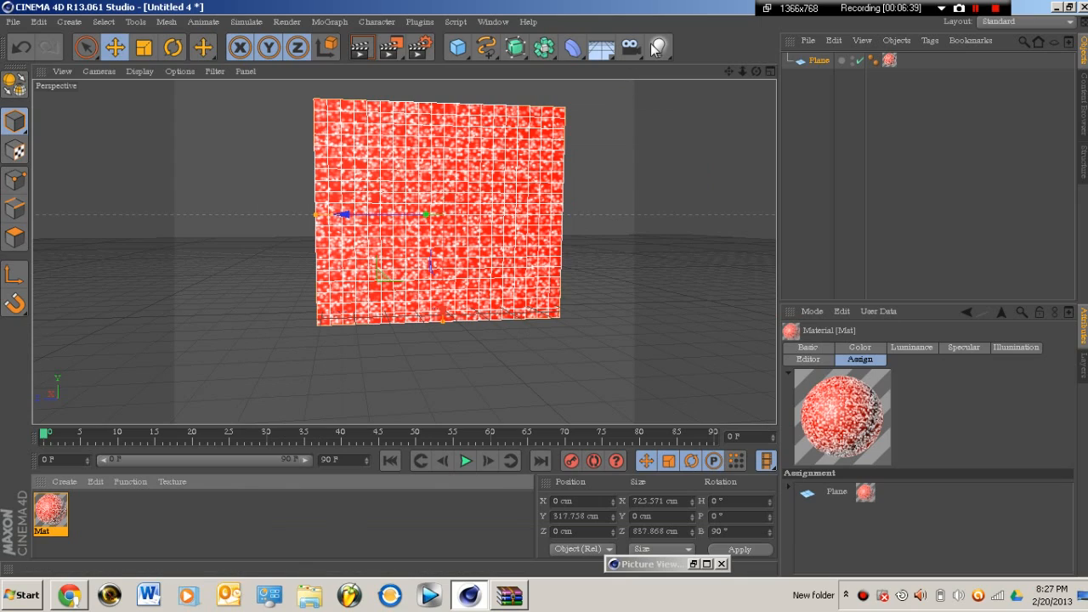
{"action": "mouse_move", "coordinate": [659, 47]}
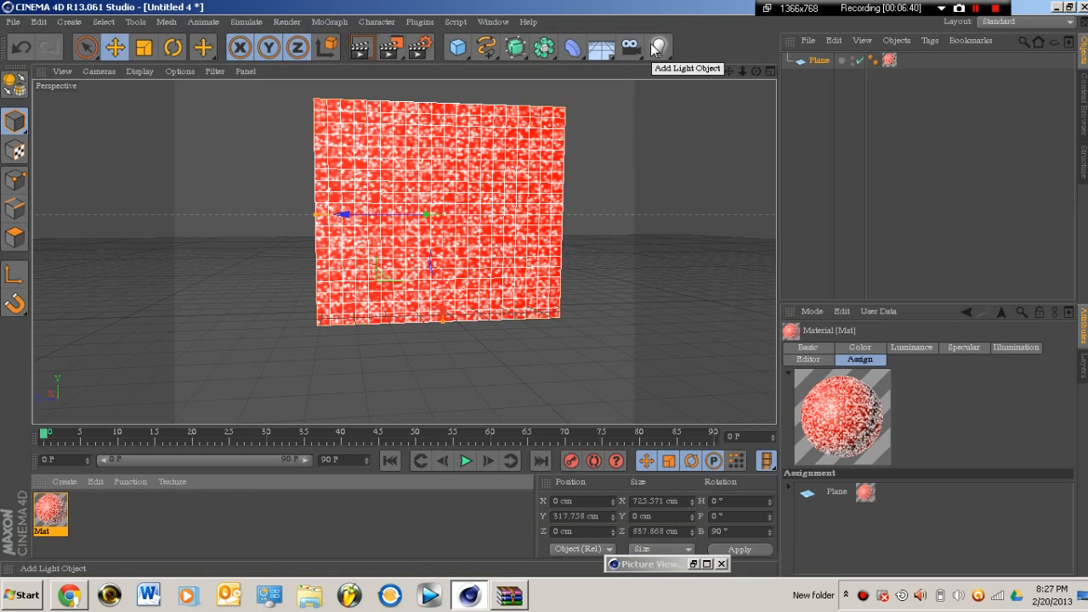